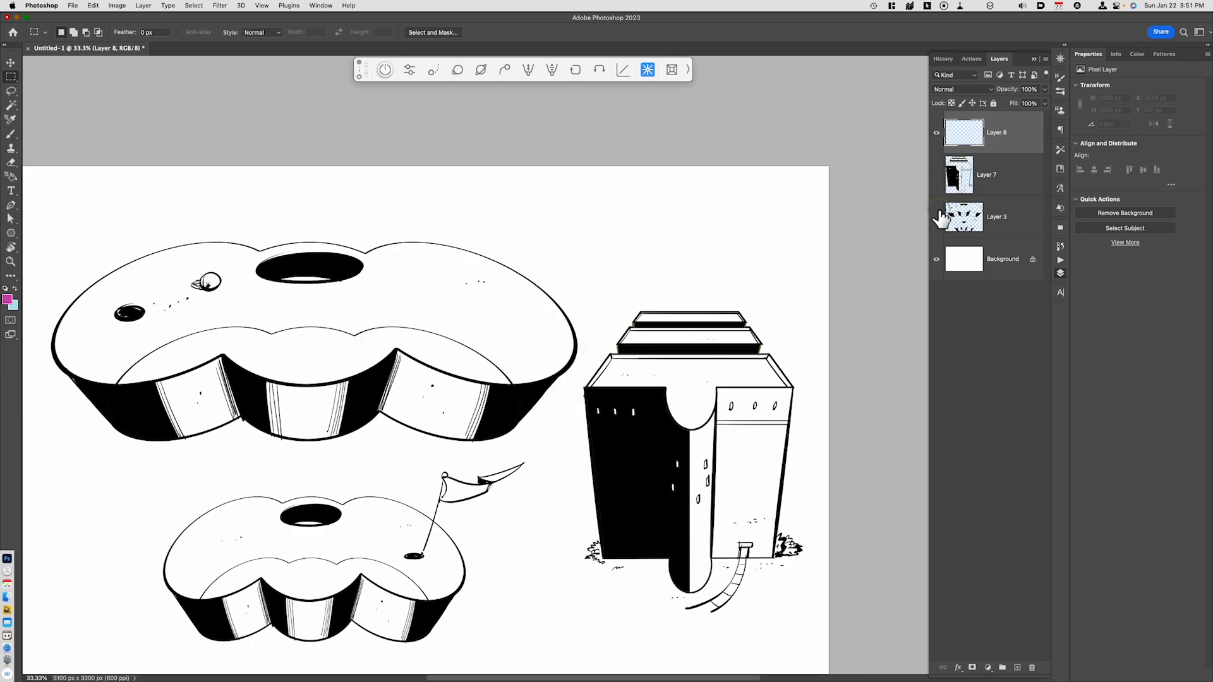
# Step: Hide Layer 7 and Layer 3 so the doughnut and building drawings disappear from the canvas
pyautogui.click(937, 217)
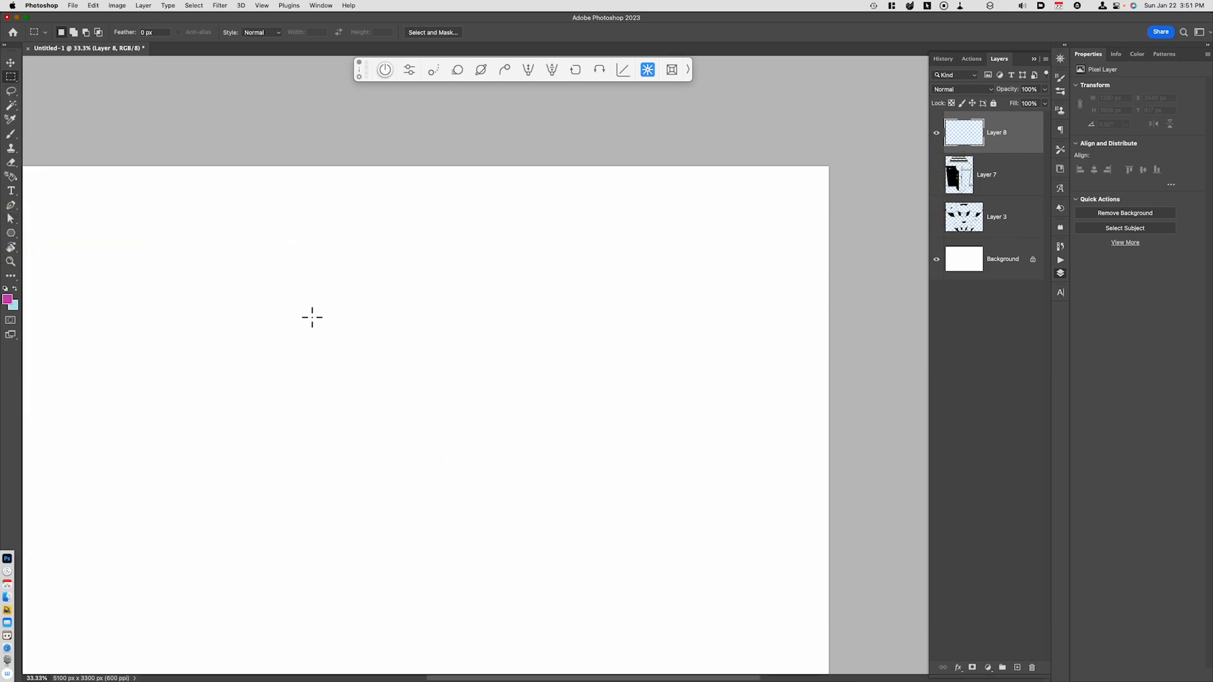
pyautogui.moveTo(295, 288)
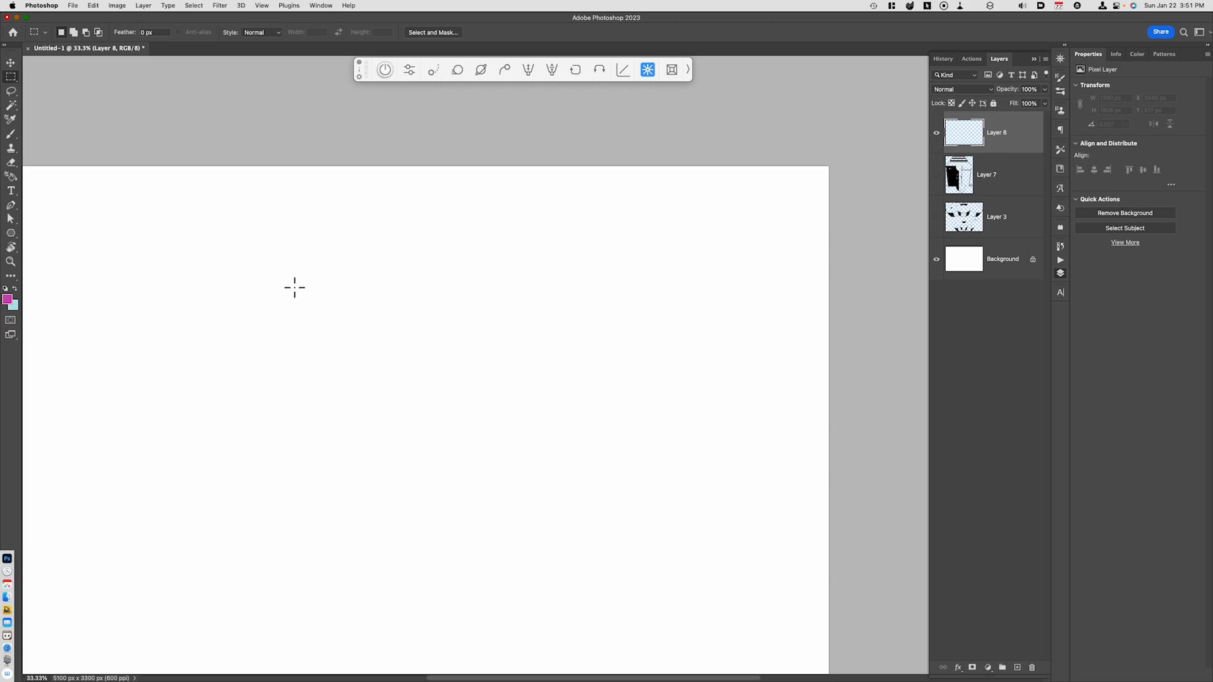
pyautogui.moveTo(325, 277)
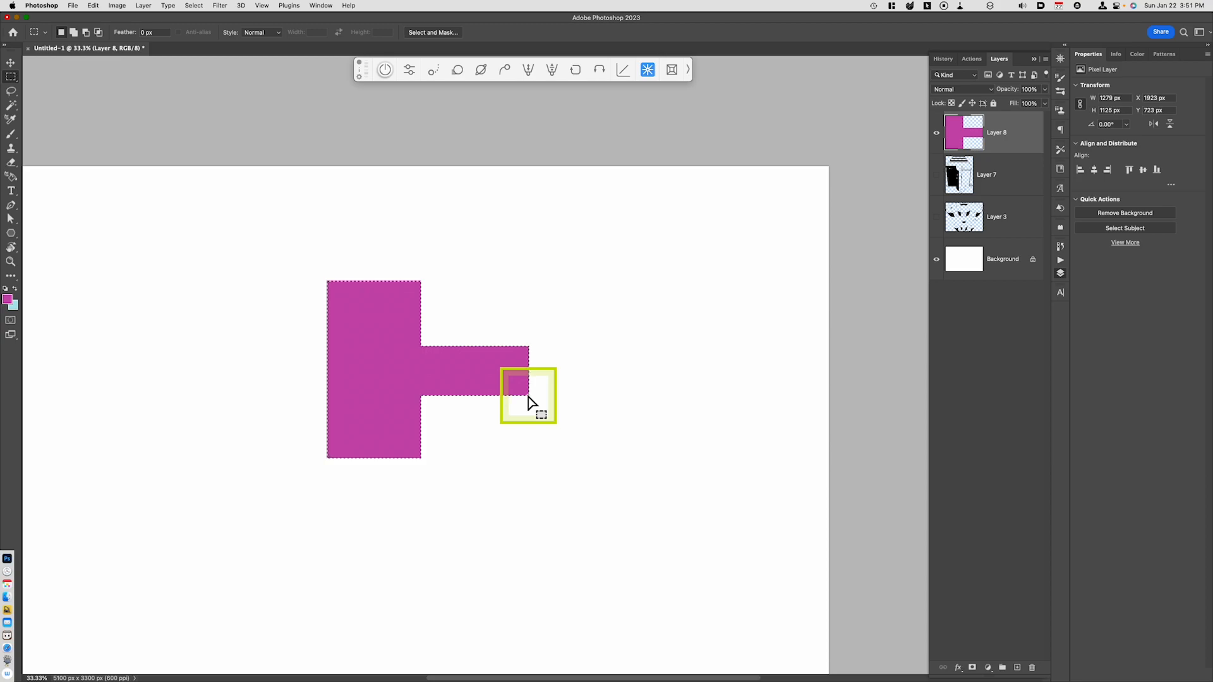
# Step: Deselect the magenta L-shaped block after filling it
pyautogui.press('cmd+d')
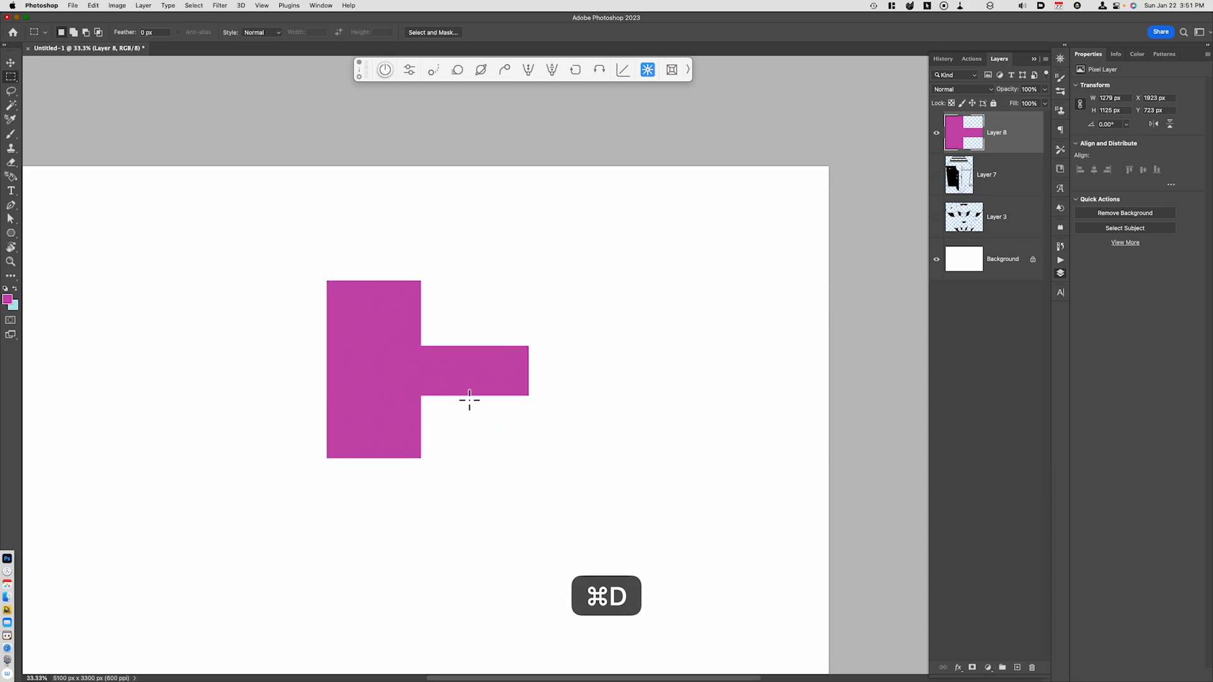
pyautogui.press('cmd+d')
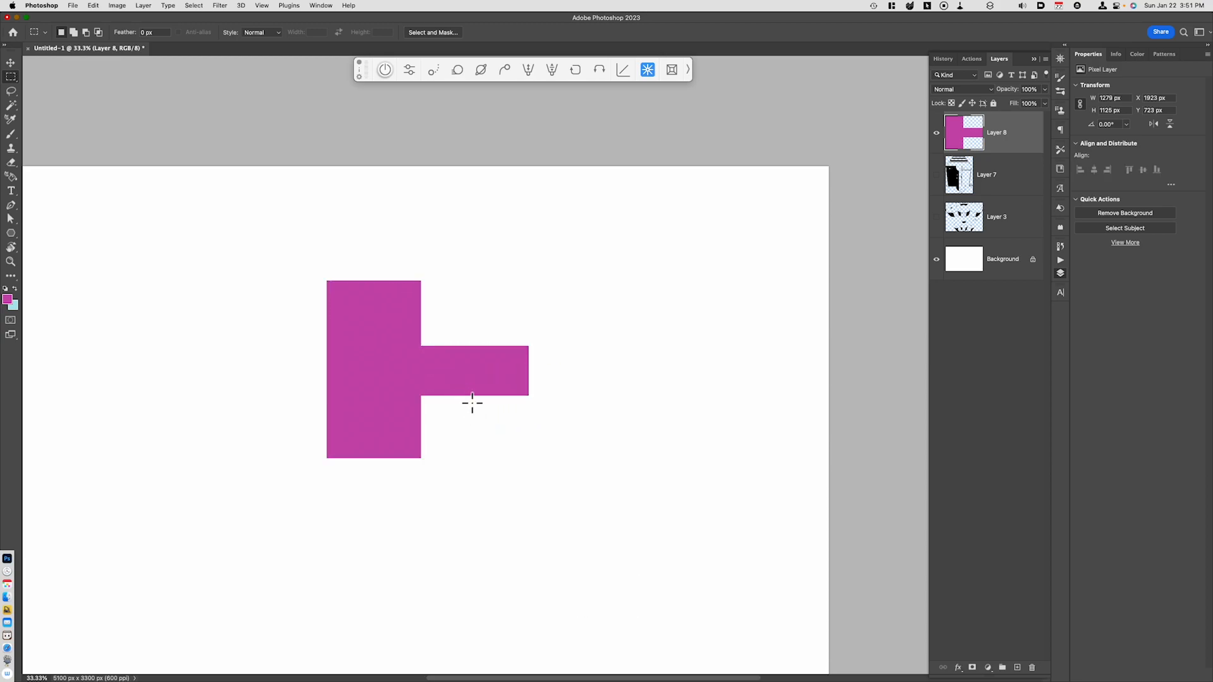
# Step: Perspective-transform the magenta block so its base is wider than its top, and commit
pyautogui.press('cmd+t')
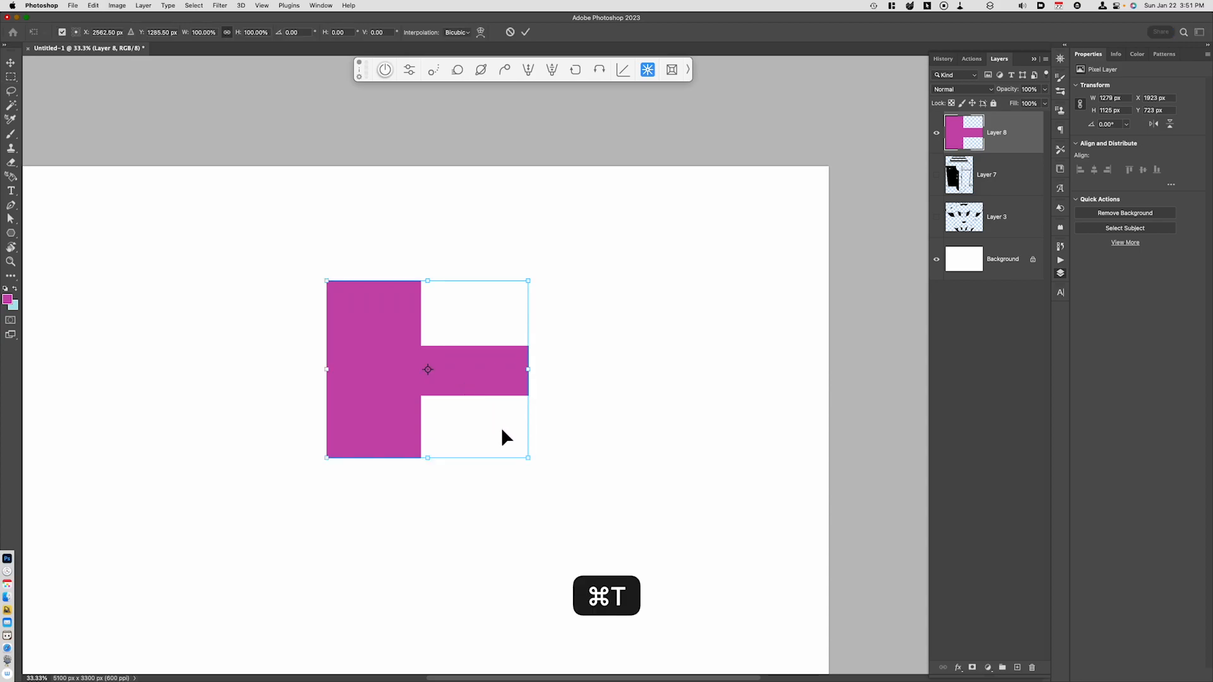
pyautogui.rightClick(503, 437)
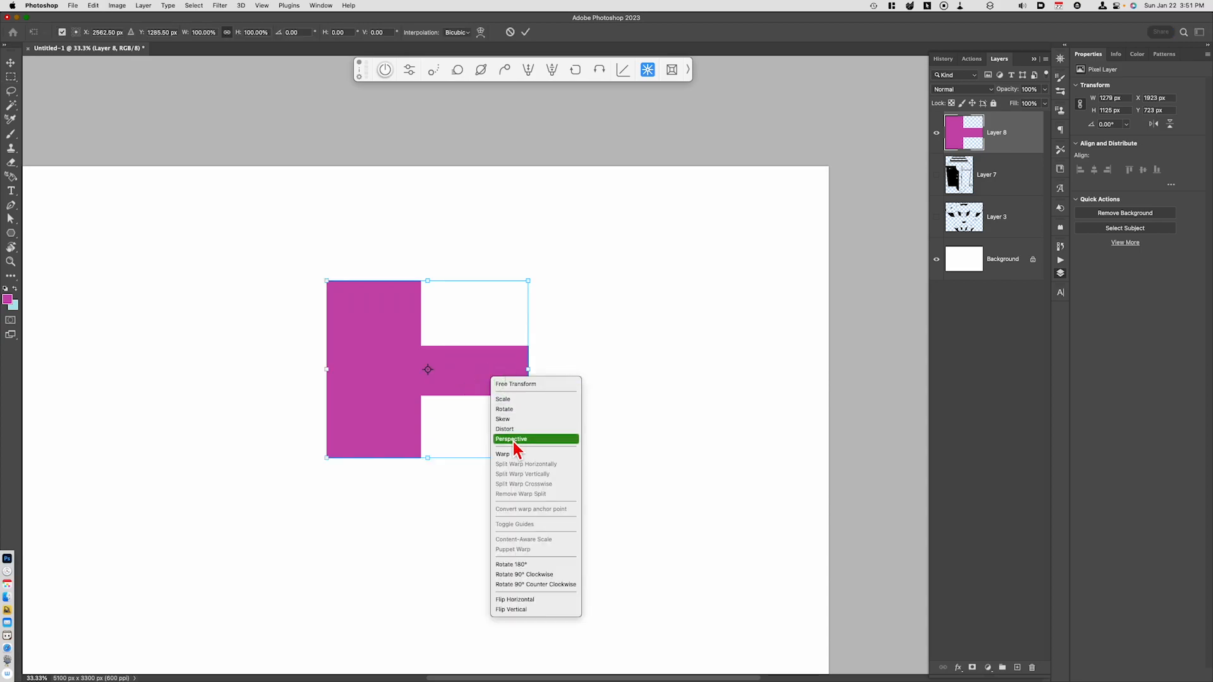
pyautogui.click(511, 439)
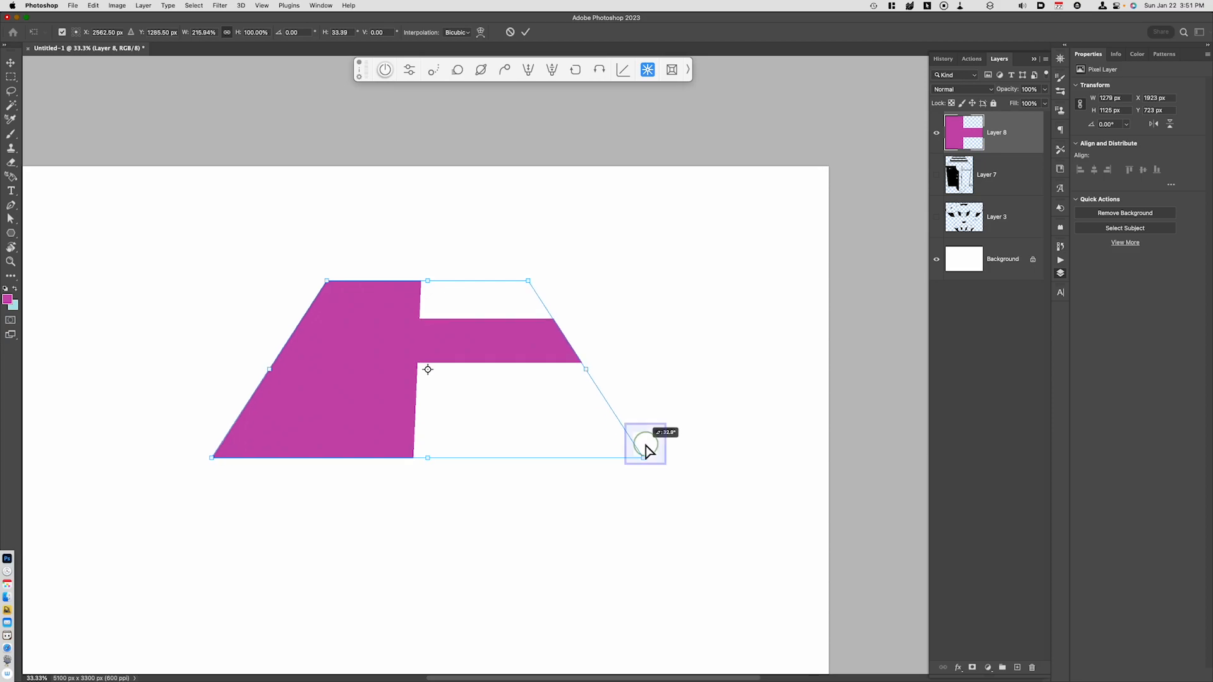
pyautogui.click(530, 32)
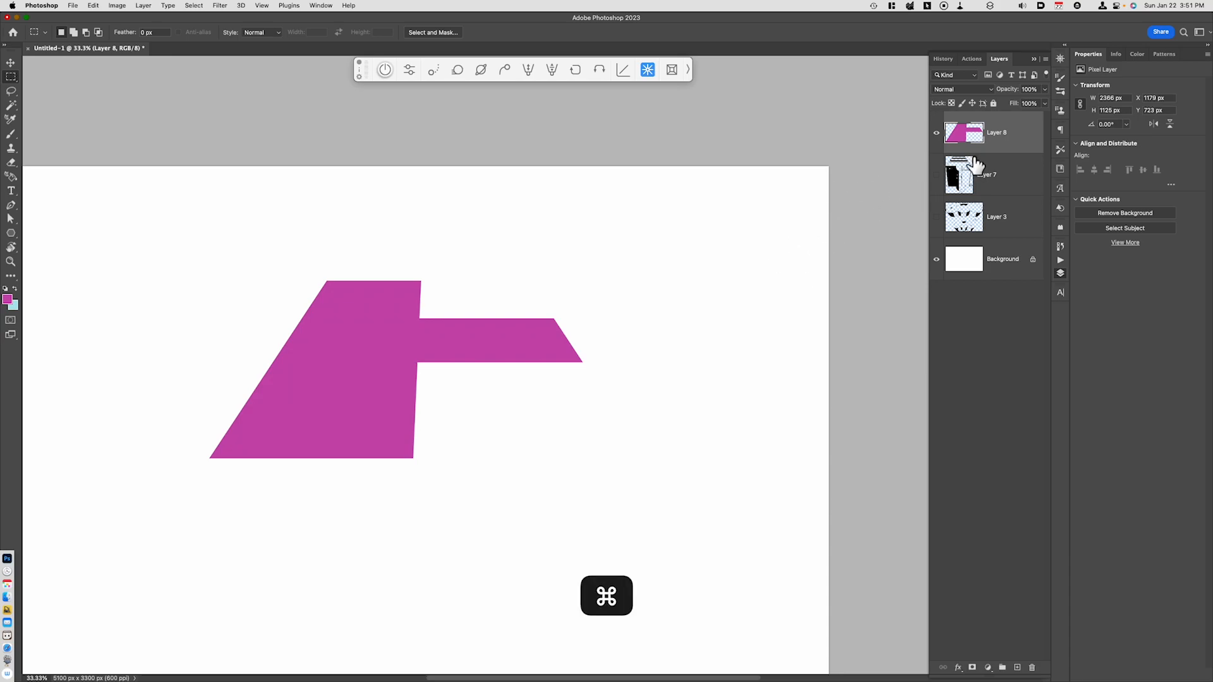
# Step: Load Layer 8's magenta shape as a selection and add a new empty layer above it
pyautogui.click(964, 131)
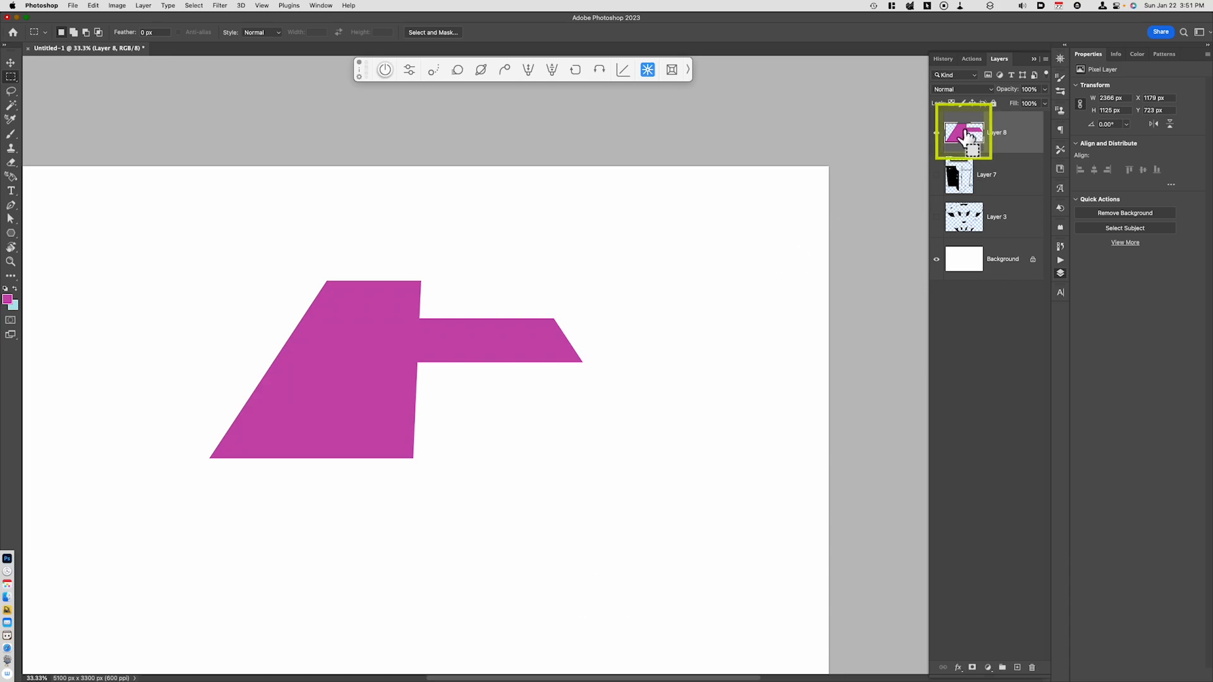
pyautogui.click(963, 138)
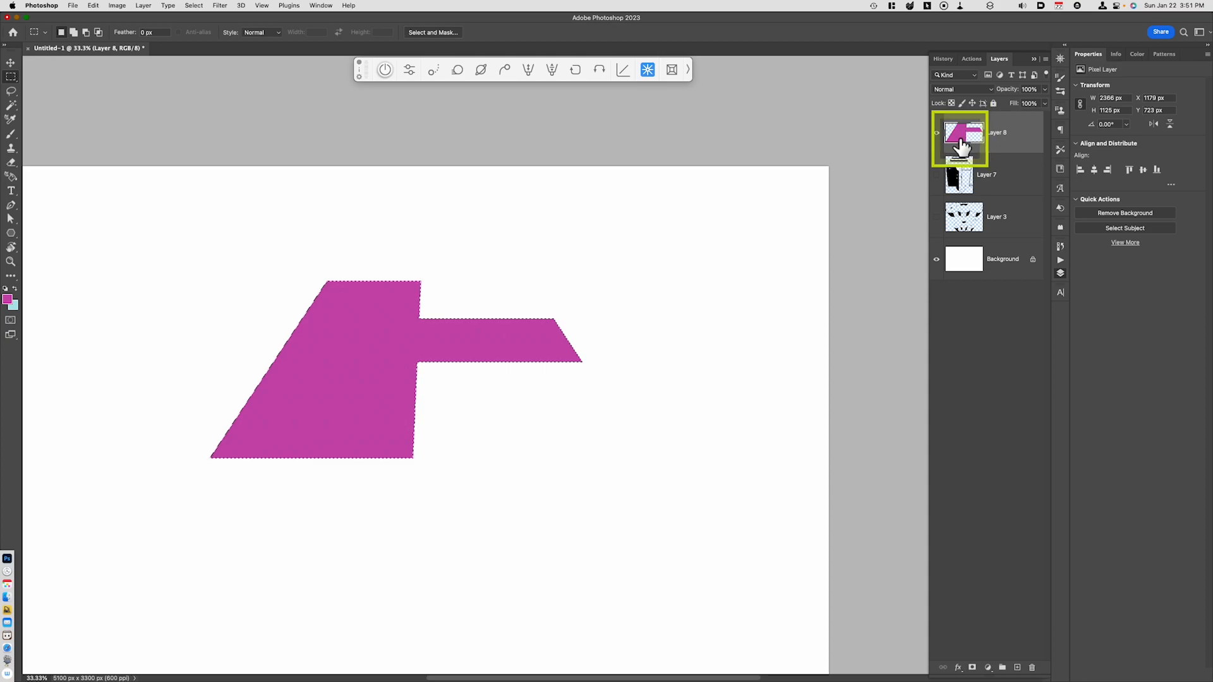
pyautogui.moveTo(963, 145)
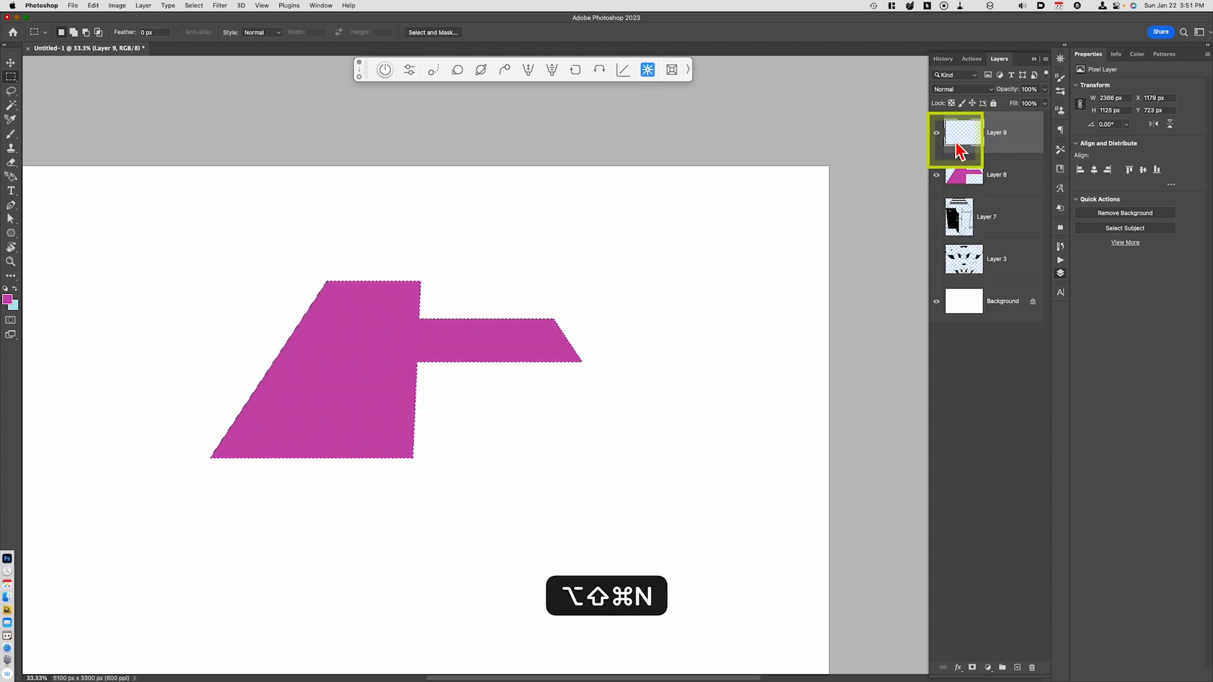
pyautogui.click(93, 5)
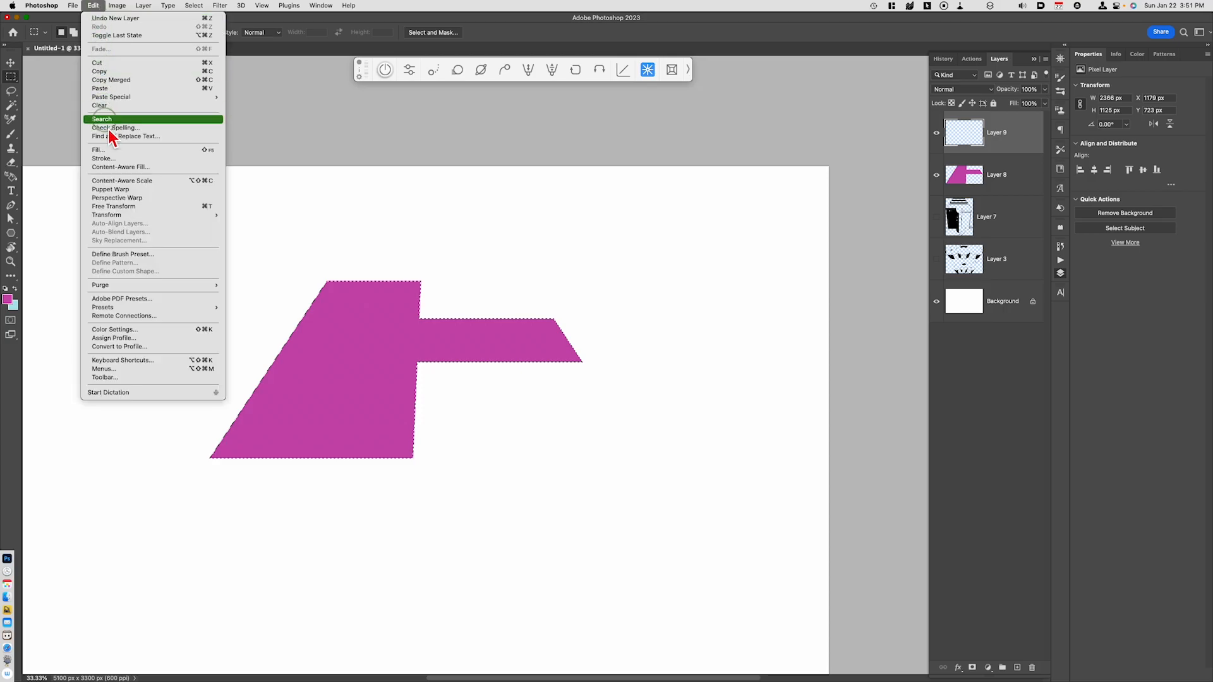
# Step: Stroke the selection 10 px inside in dark purple, deselect, and hide the magenta Layer 8
pyautogui.click(102, 159)
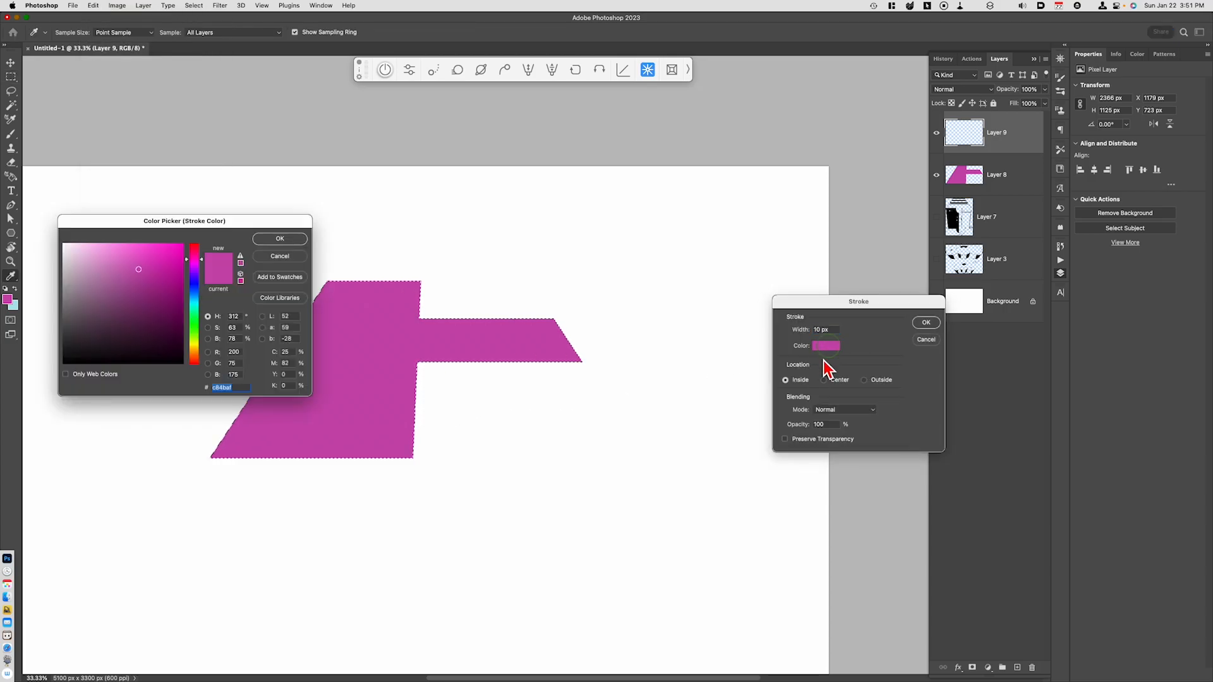
pyautogui.click(279, 239)
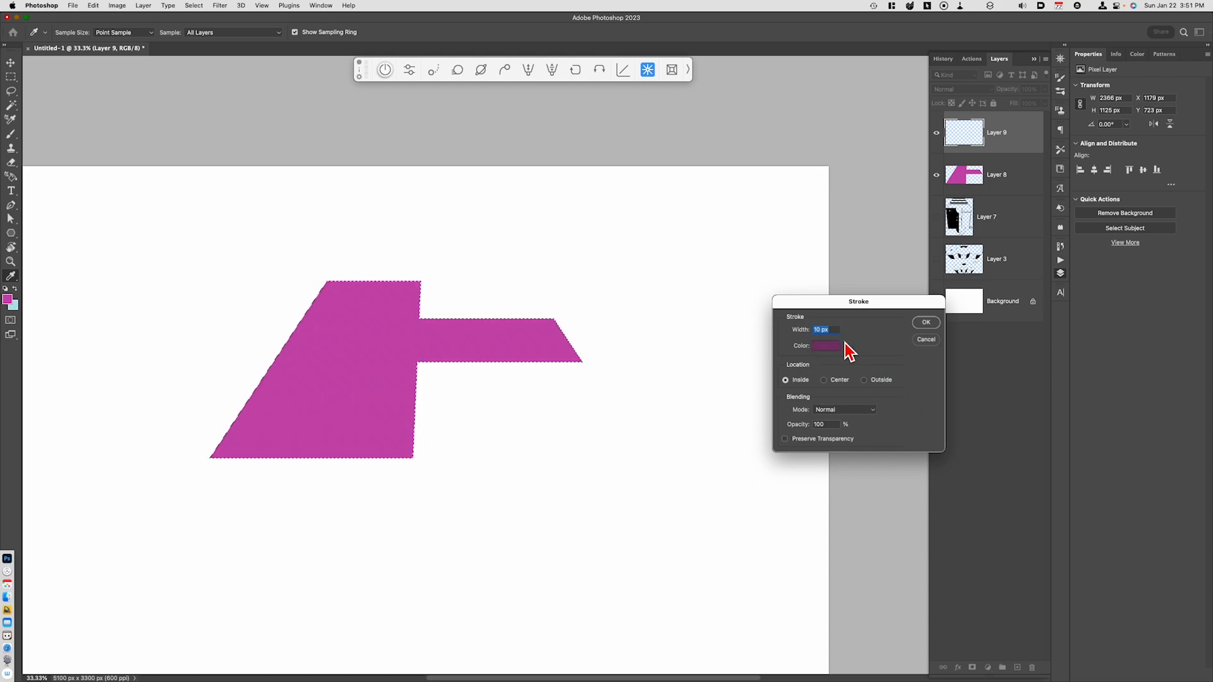
pyautogui.moveTo(797, 401)
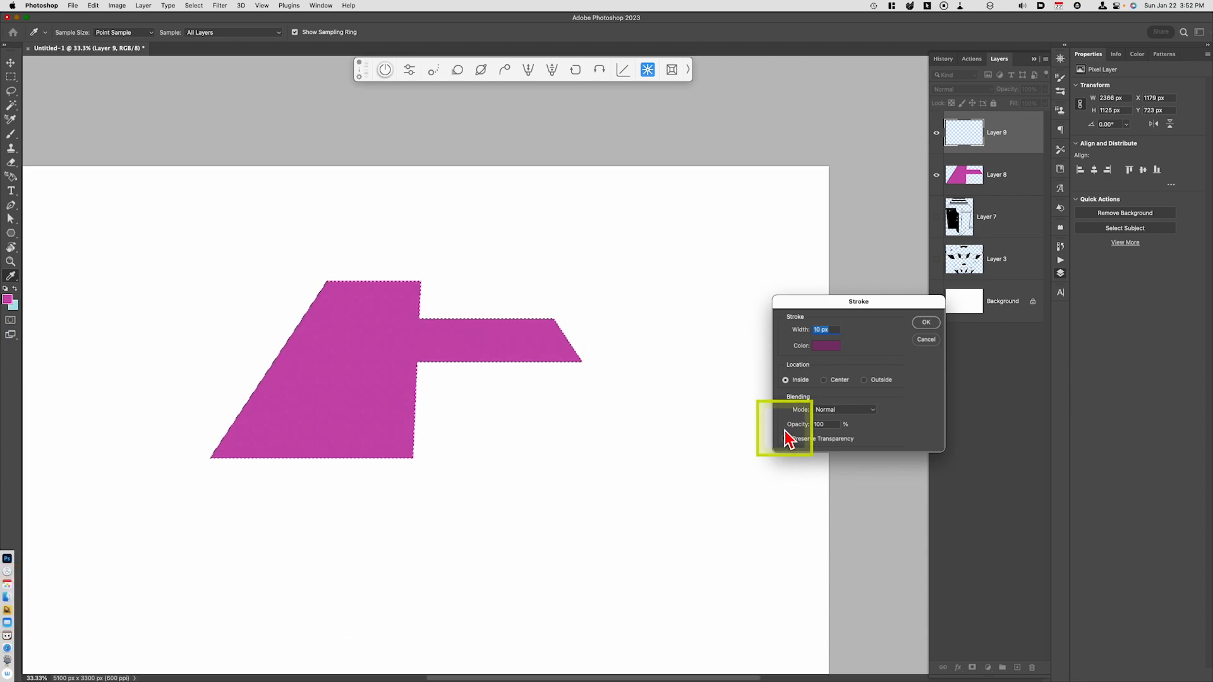
pyautogui.press('cmd+d')
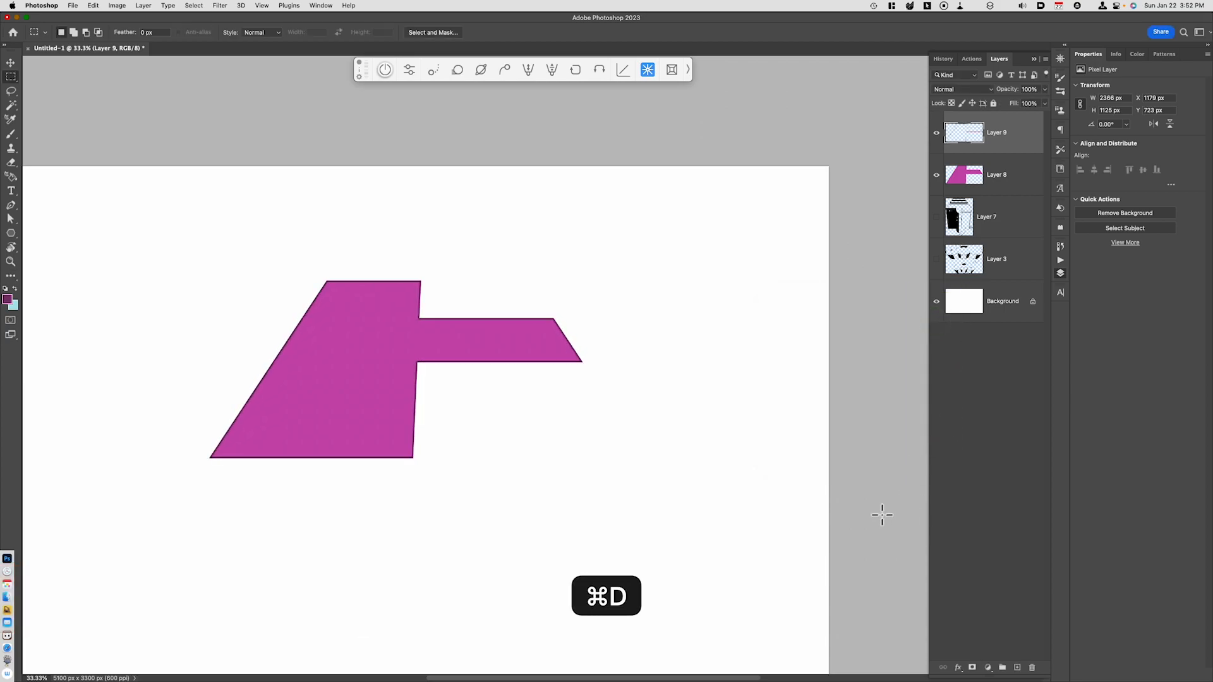
pyautogui.press('cmd+d')
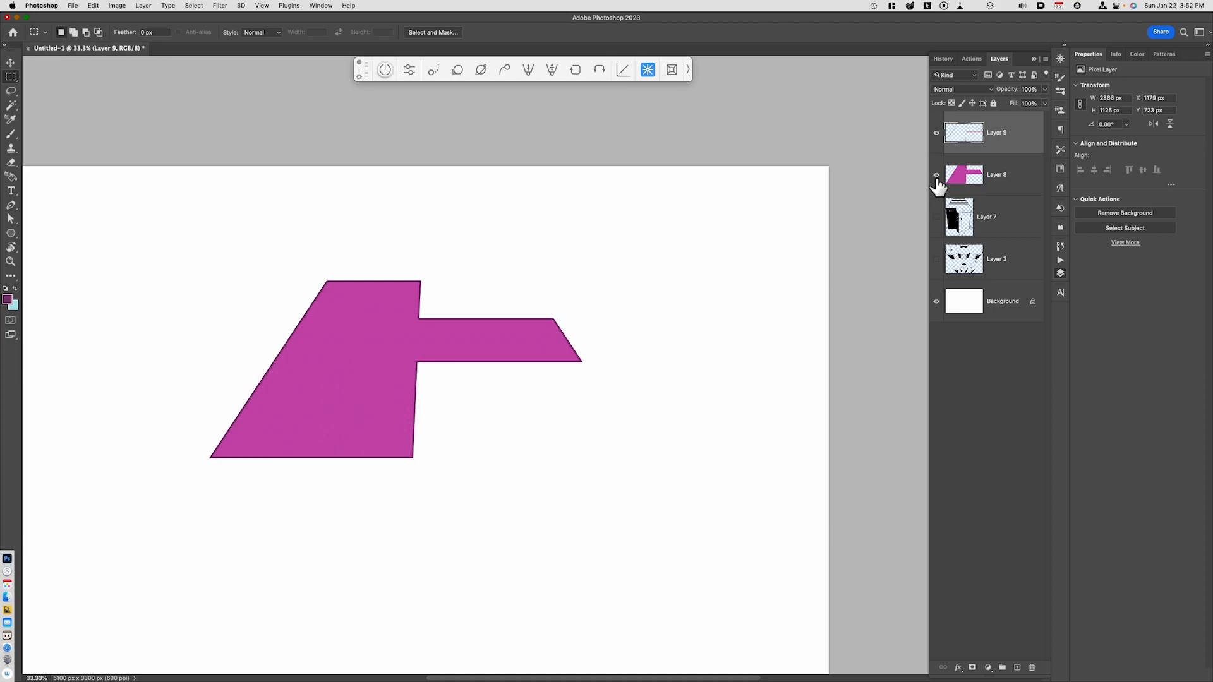
pyautogui.click(937, 174)
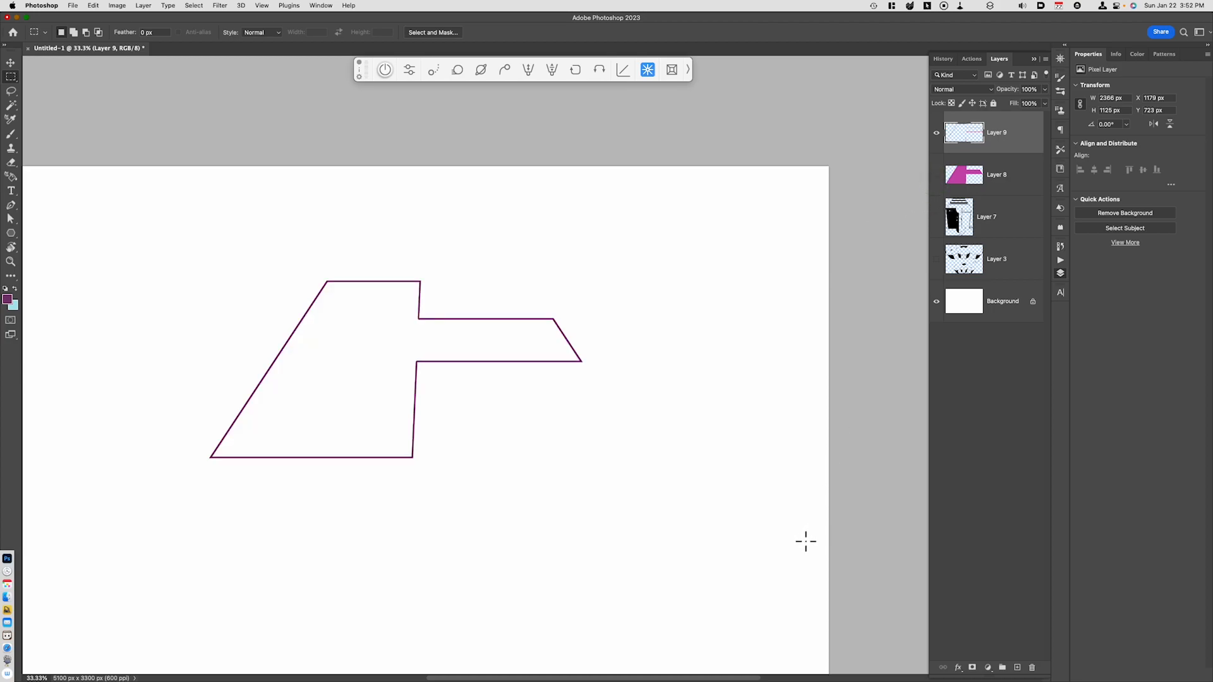
pyautogui.moveTo(810, 547)
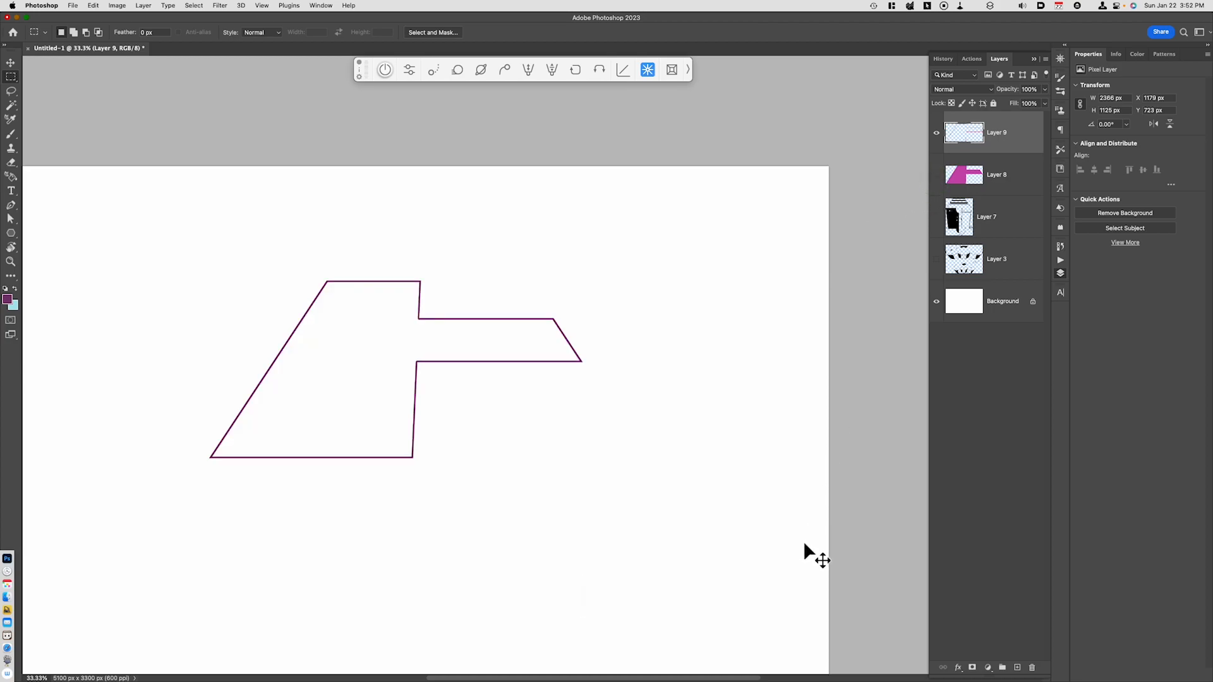
# Step: Duplicate the outline layer, shift the copy lower and fade it to 50% opacity
pyautogui.press('v')
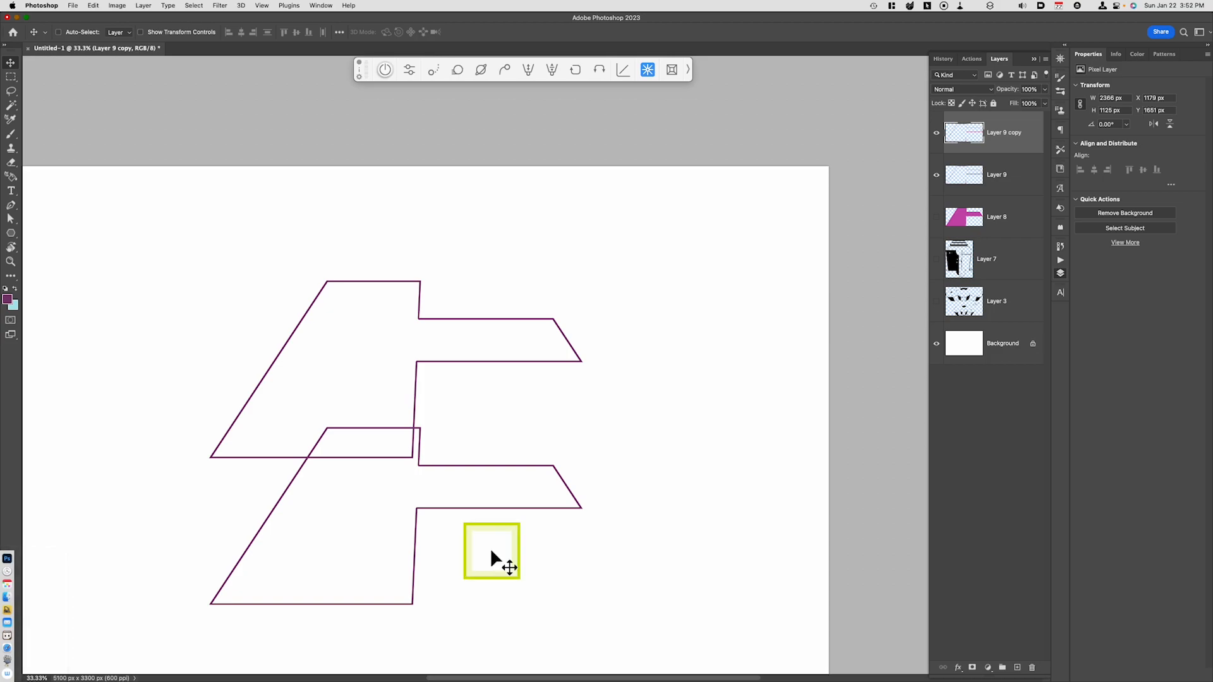
pyautogui.press('5')
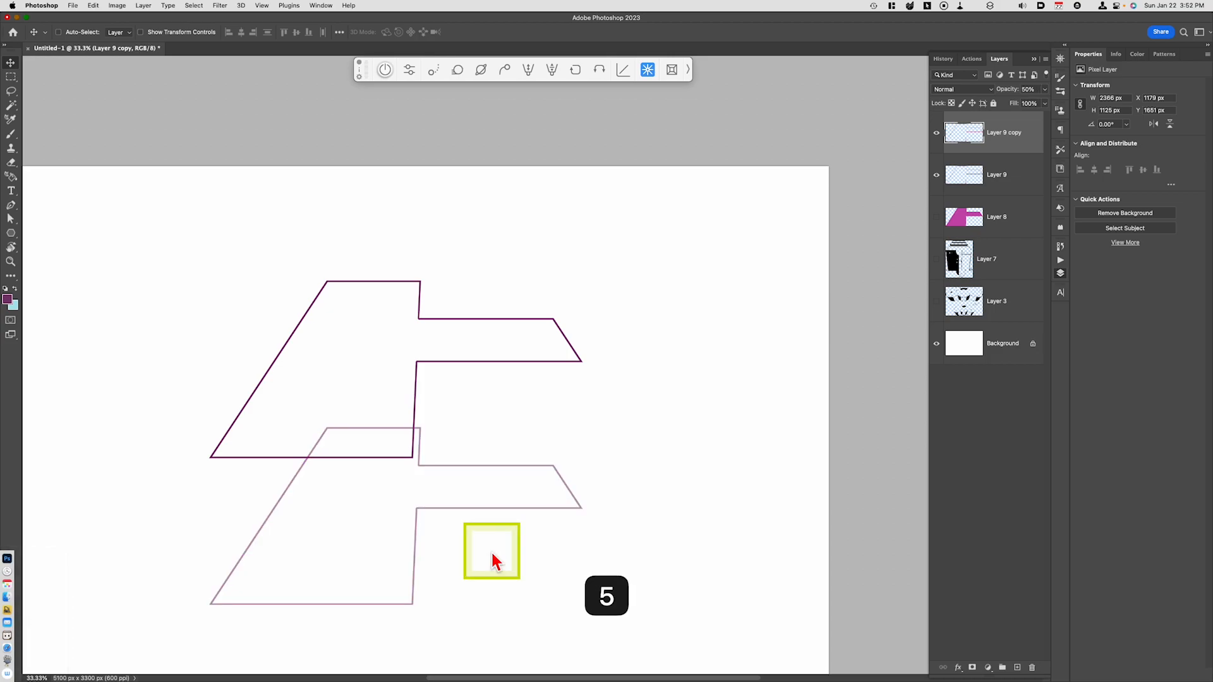
pyautogui.moveTo(495, 560)
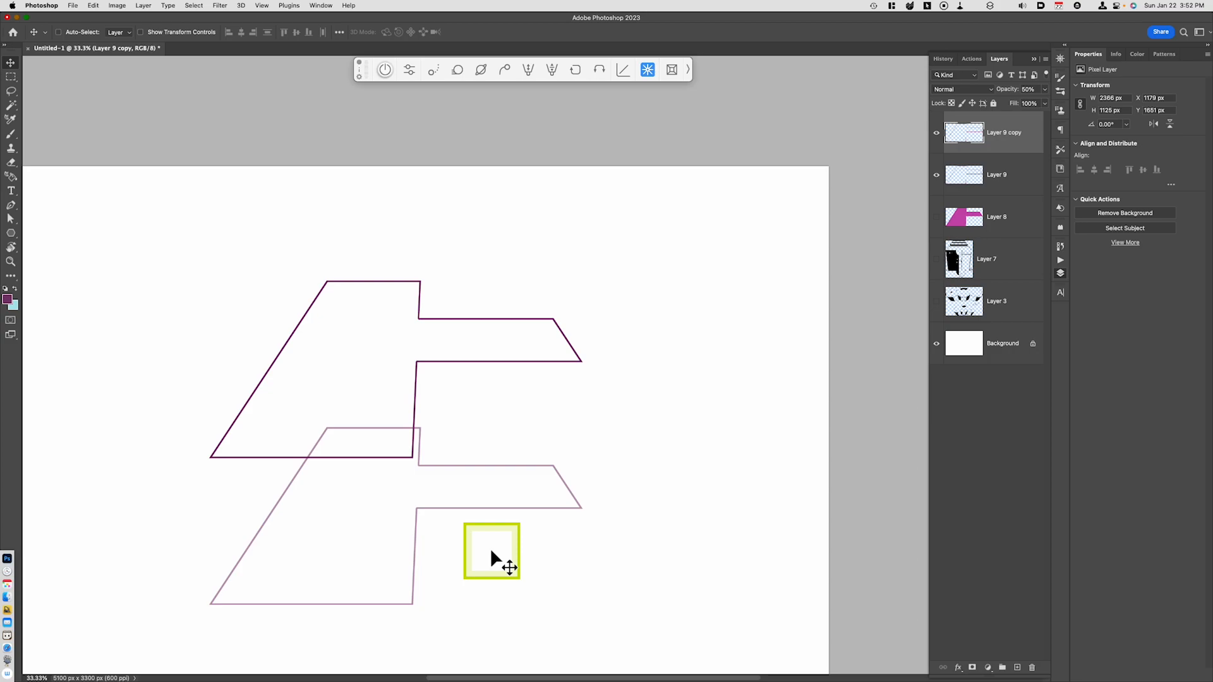
pyautogui.press('space')
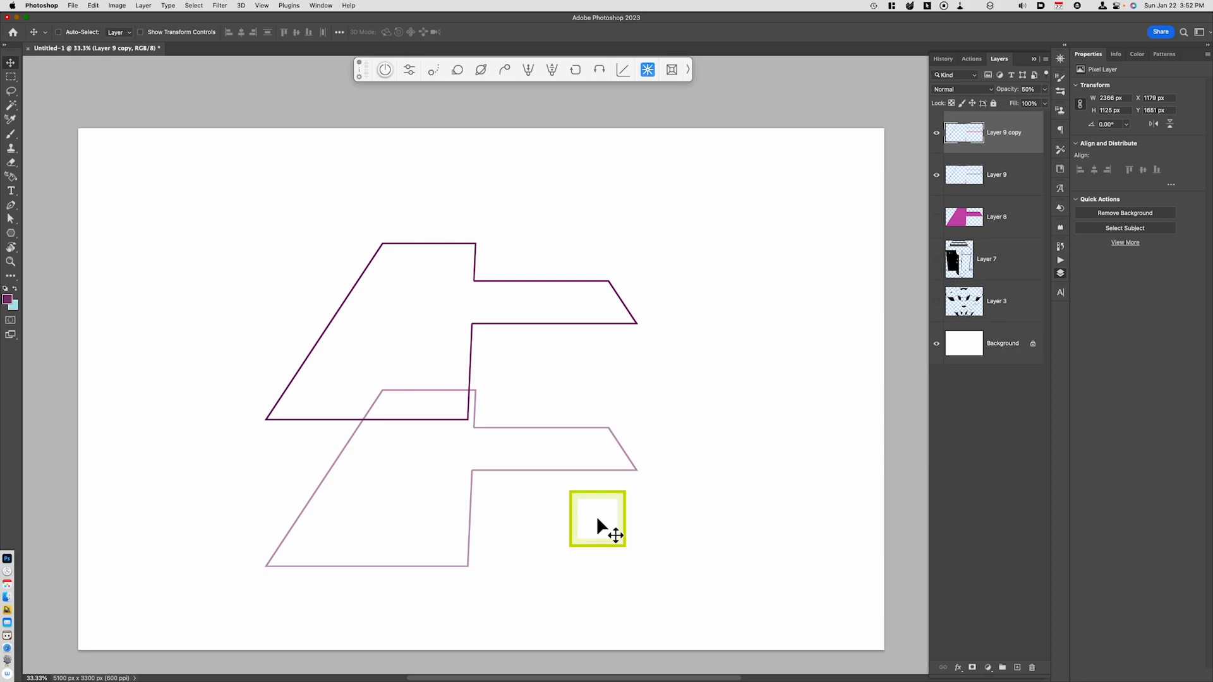
# Step: Scale the faded outline copy down to about 89% and commit the transform
pyautogui.press('cmd+t')
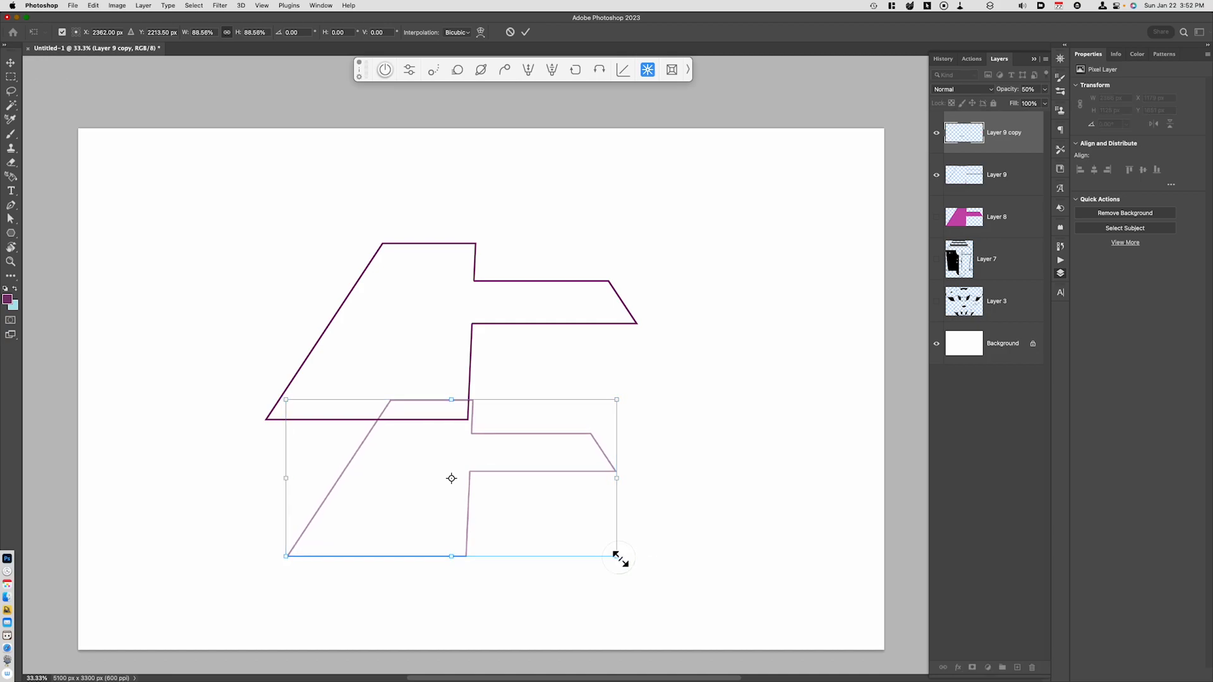
pyautogui.click(526, 32)
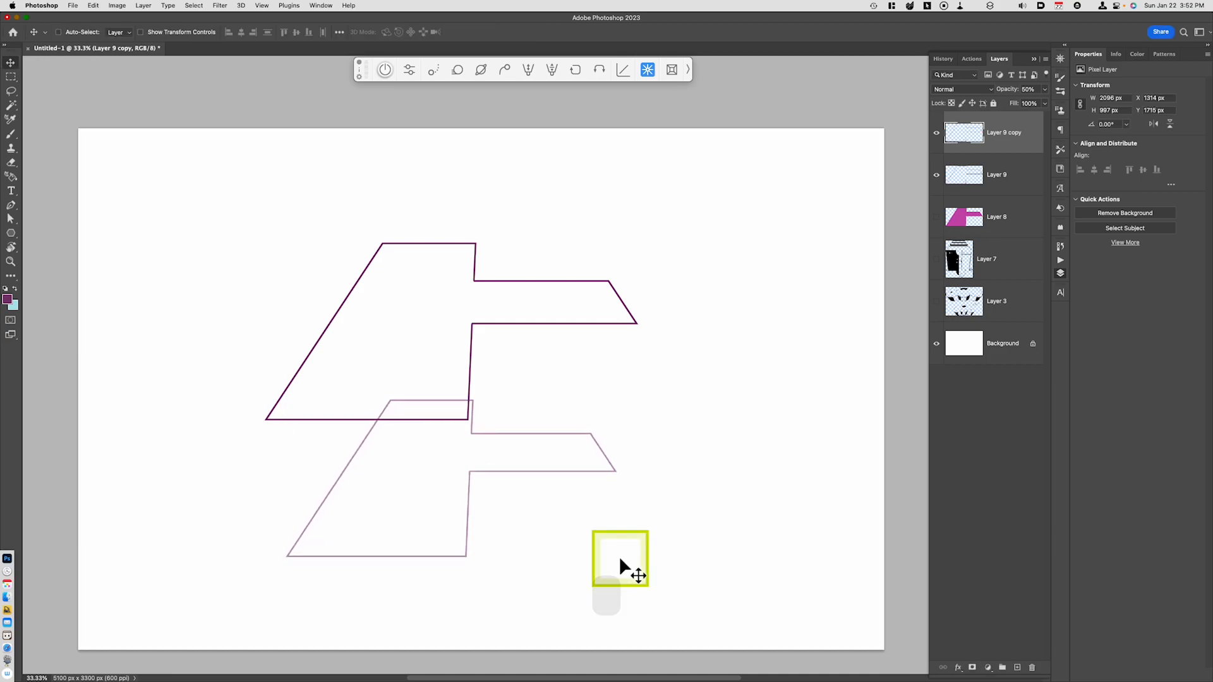
pyautogui.moveTo(650, 340)
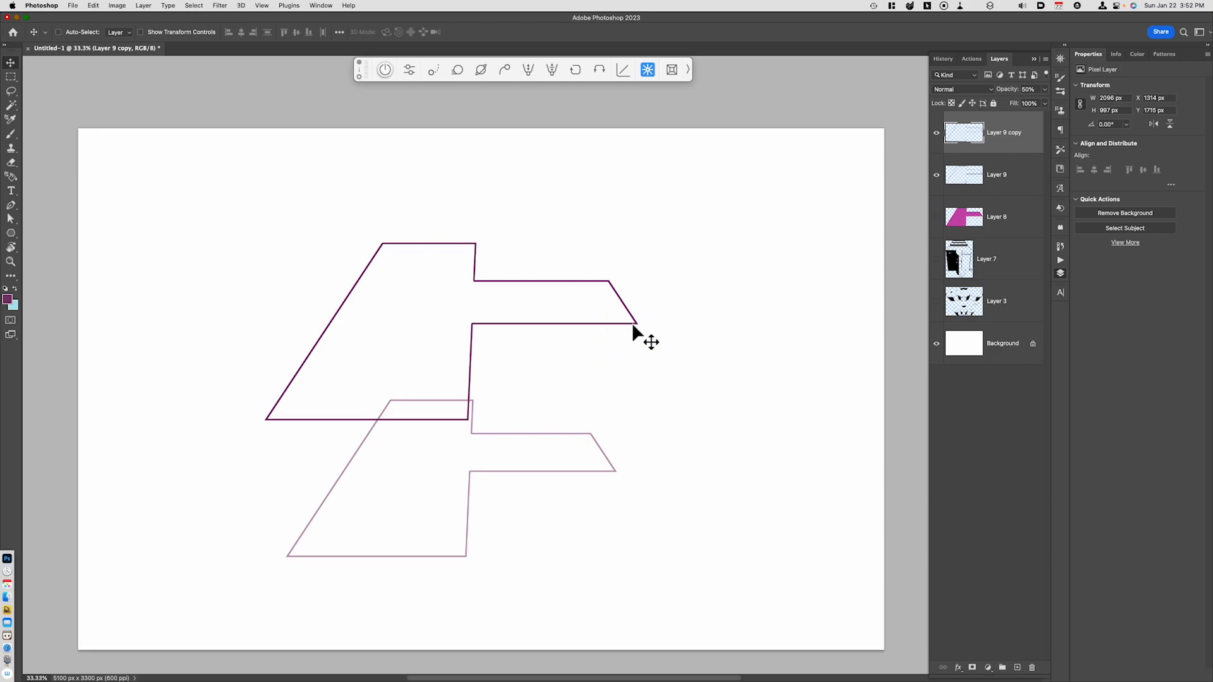
pyautogui.moveTo(623, 458)
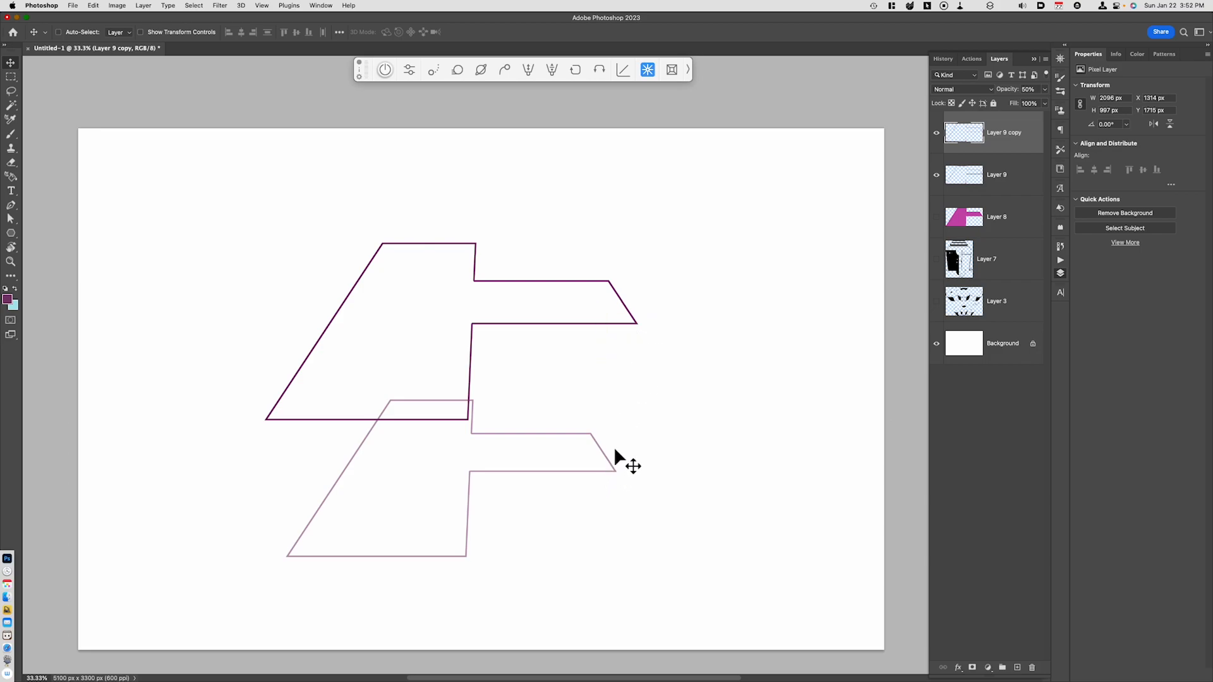
pyautogui.moveTo(513, 471)
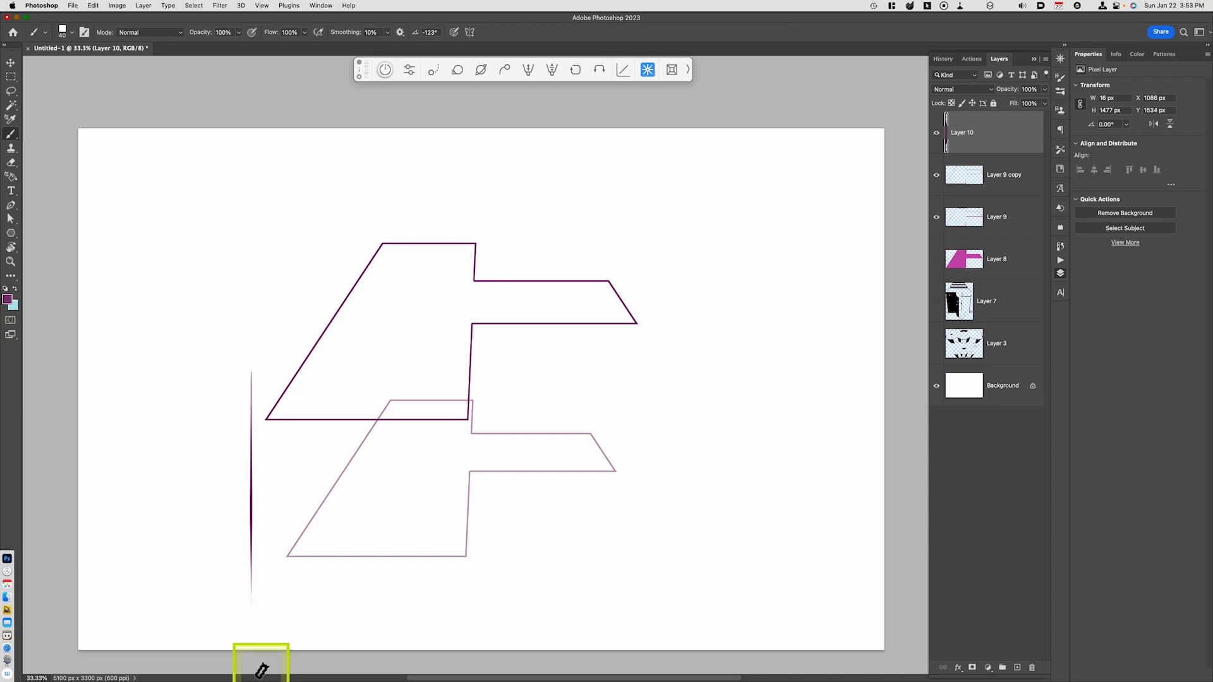
# Step: Rotate the brushed line onto both left corners, then lasso and cut its overhang
pyautogui.press('cmd+t')
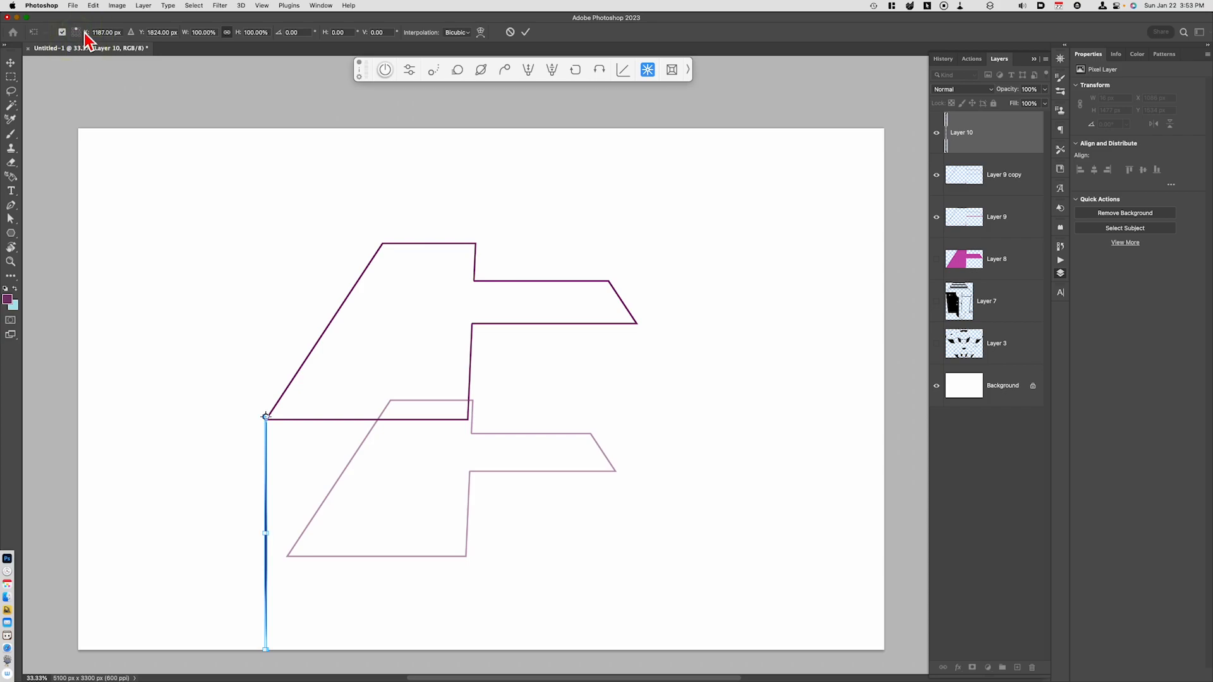
pyautogui.moveTo(264, 658)
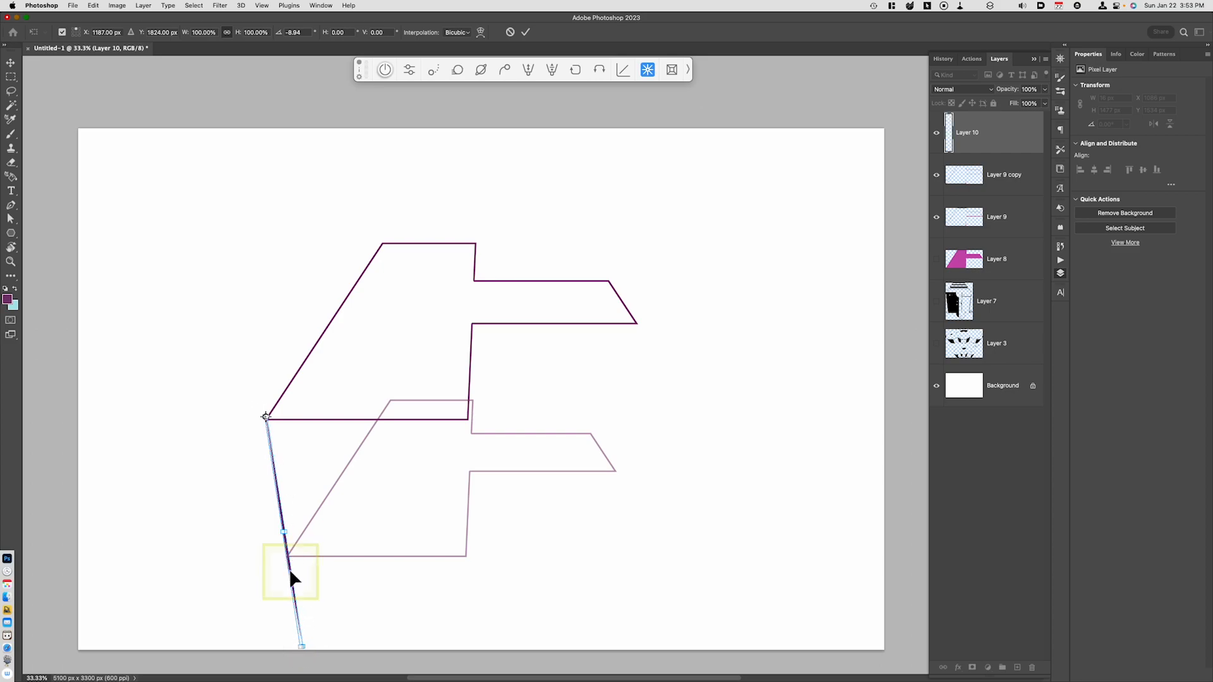
pyautogui.press('l')
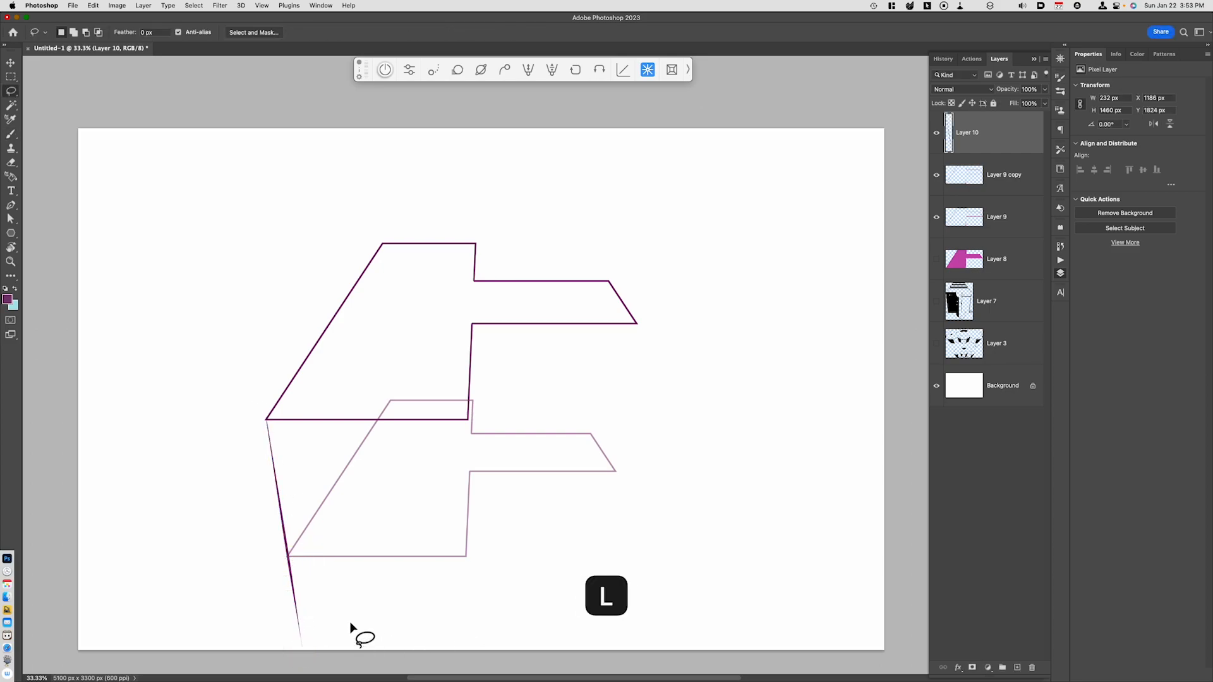
pyautogui.press('cmd+x')
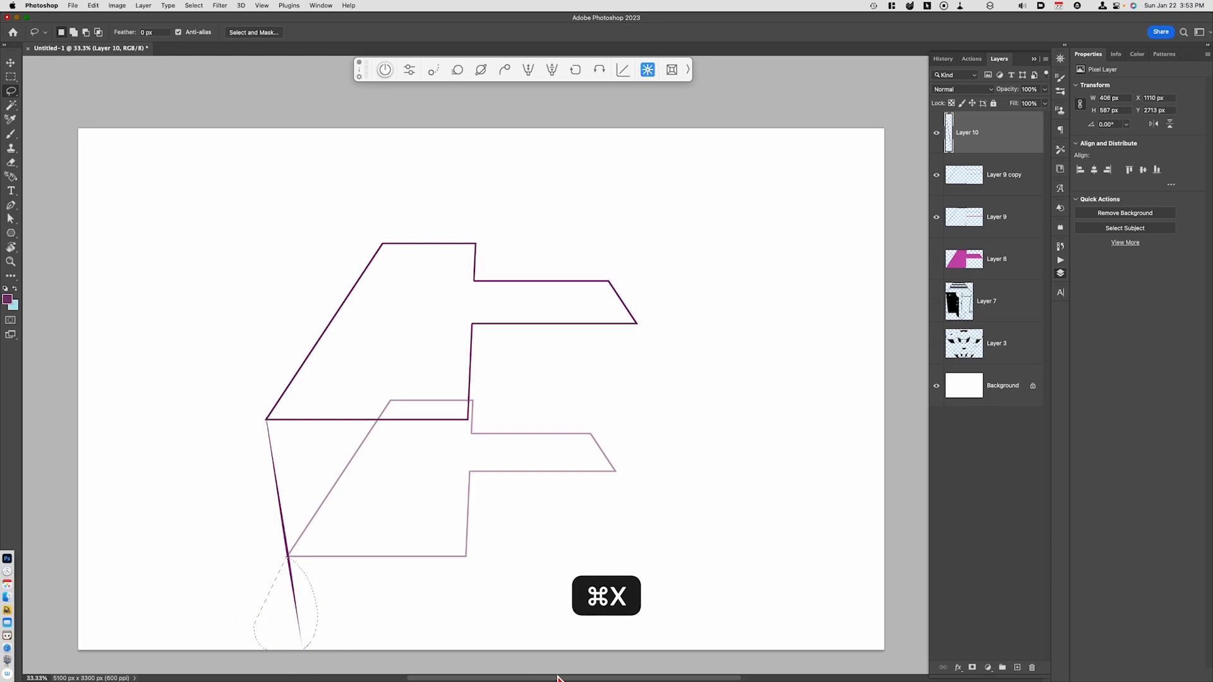
pyautogui.press('cmd+x')
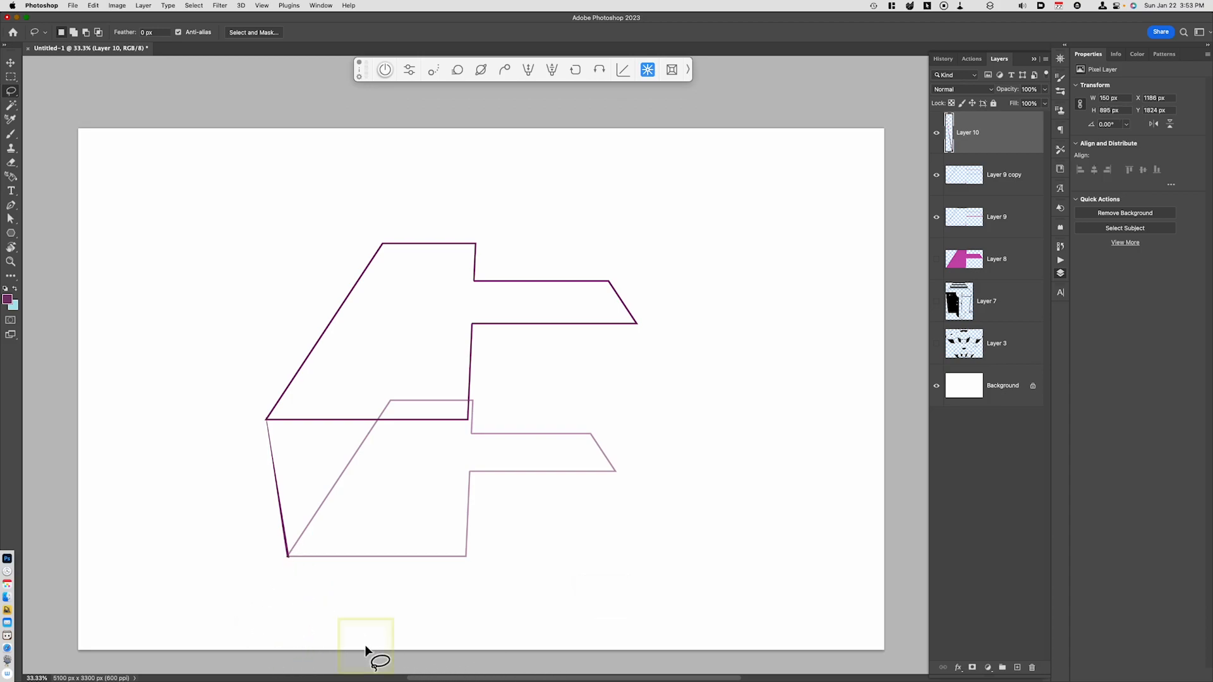
pyautogui.moveTo(478, 437)
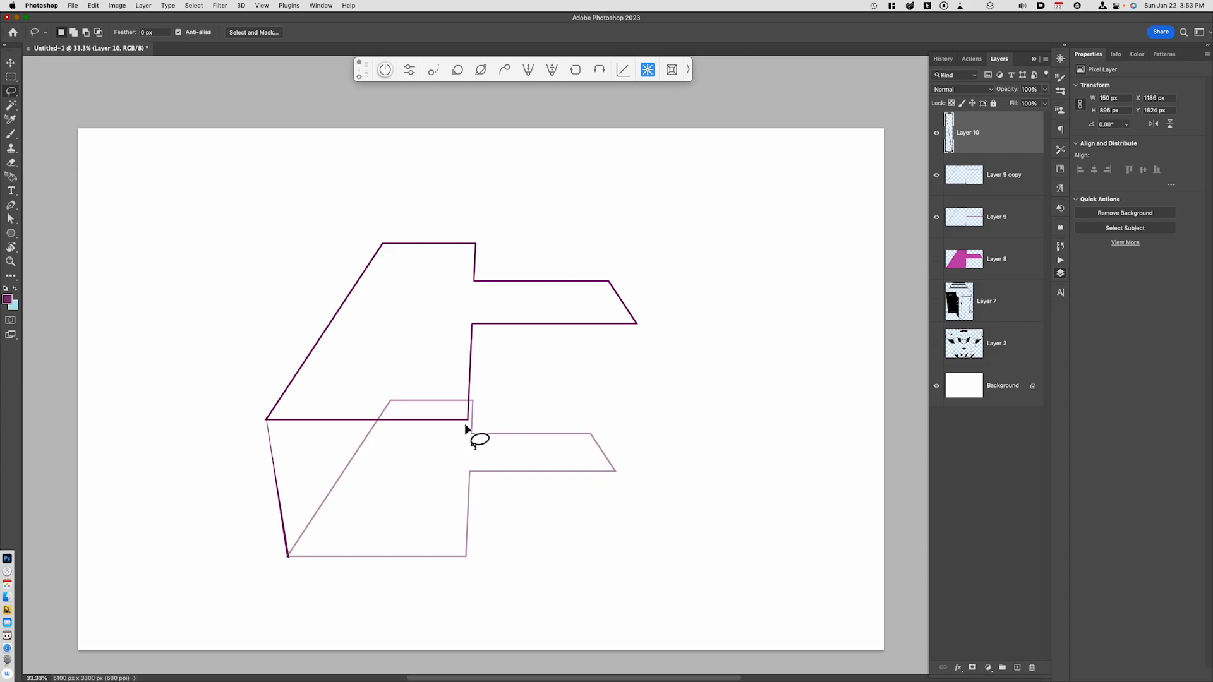
# Step: Redraw the vertical inner edge after undoing a wrong stroke and commit it on the step corners
pyautogui.press('b')
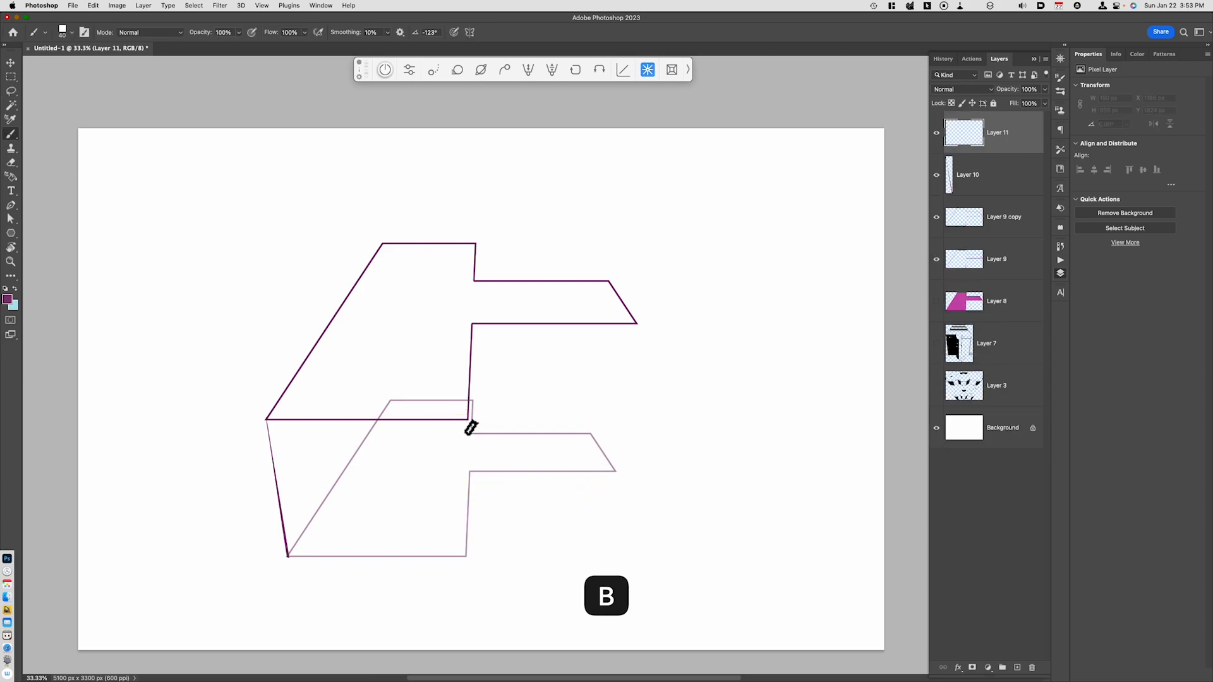
pyautogui.press('cmd+z')
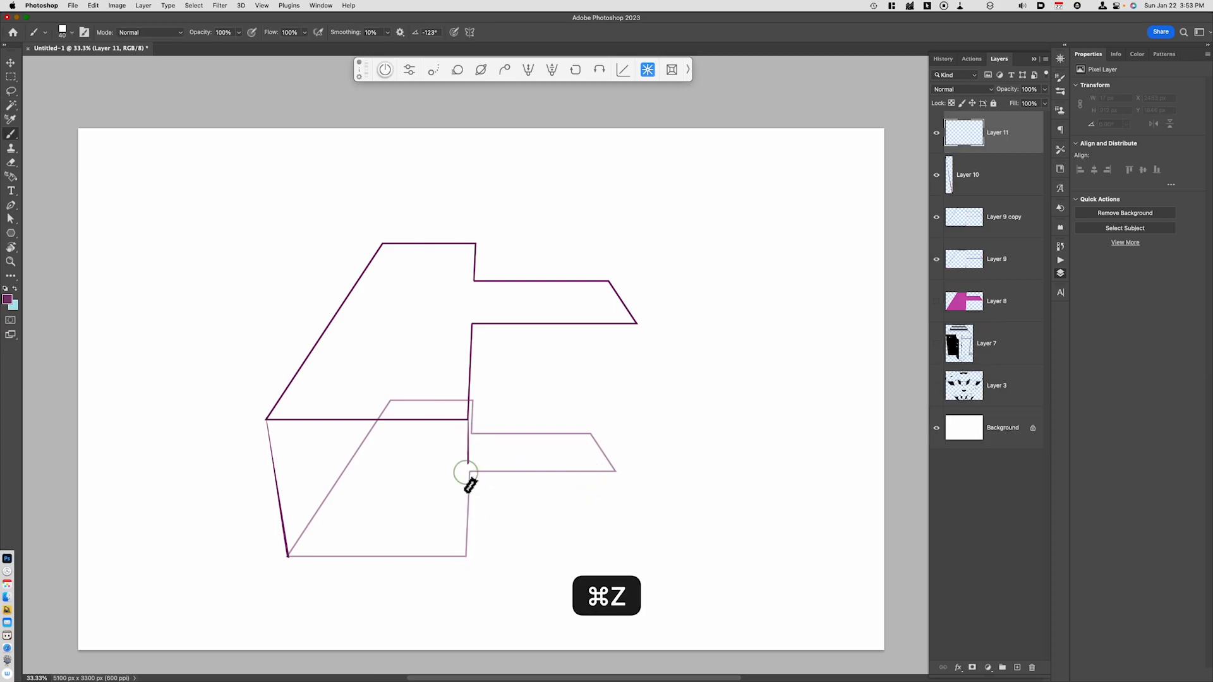
pyautogui.press('cmd+z')
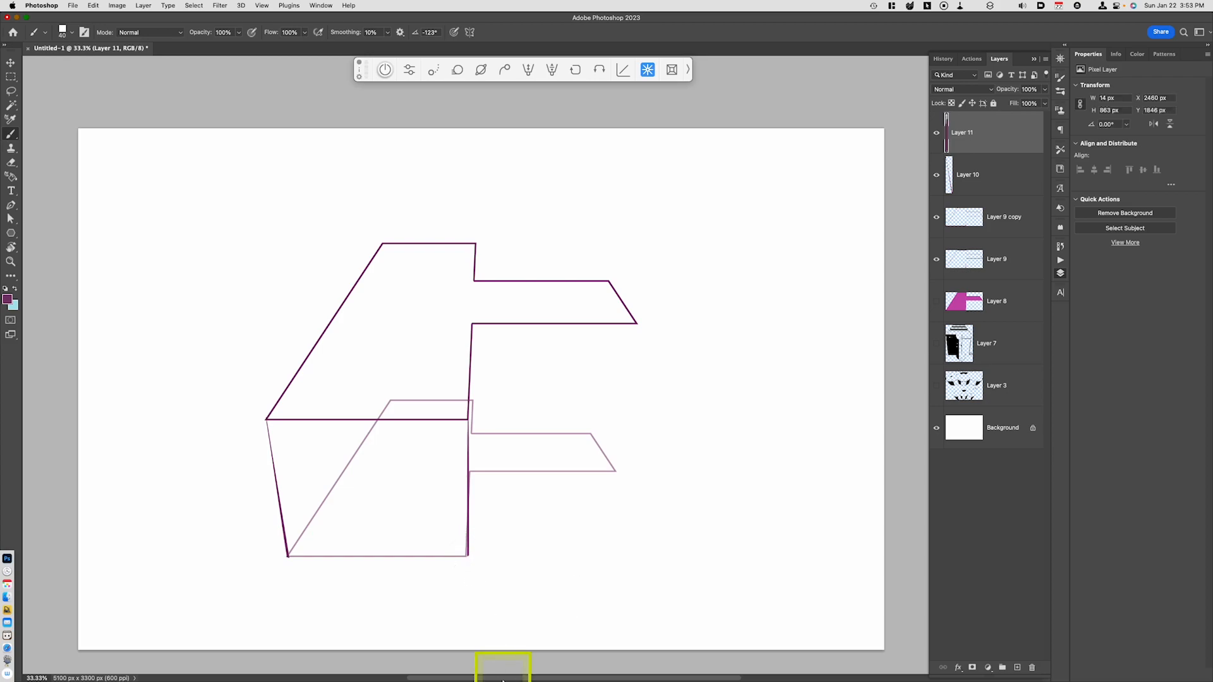
pyautogui.moveTo(890, 453)
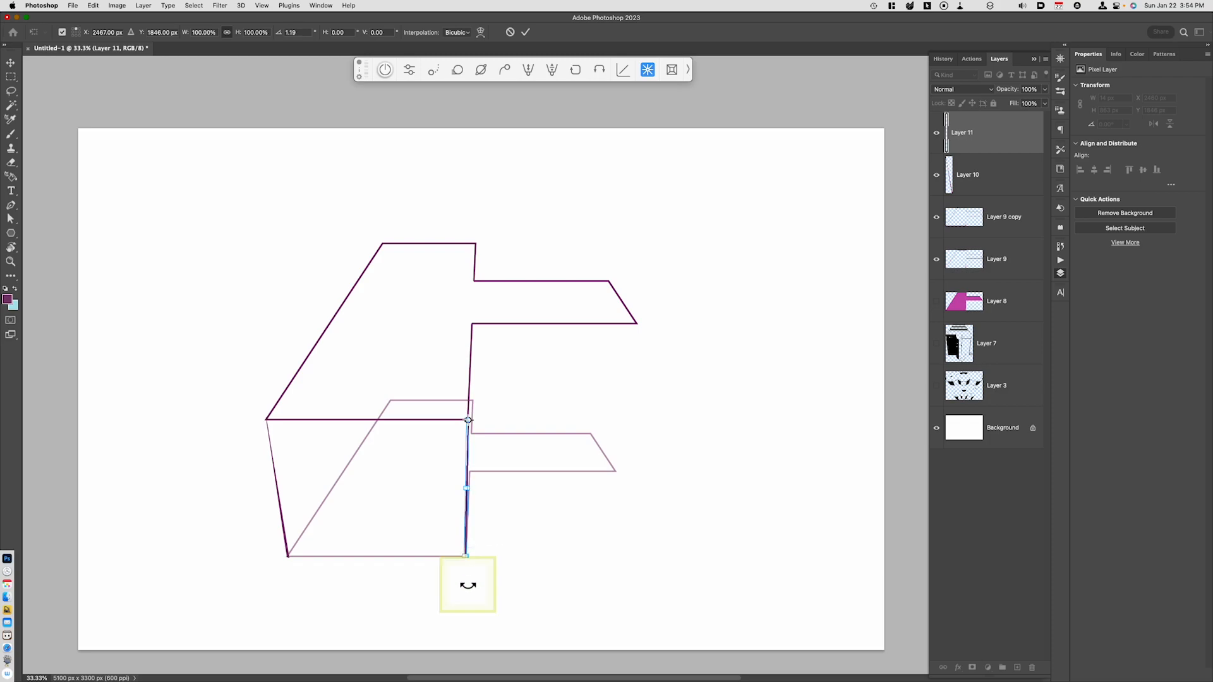
pyautogui.click(525, 31)
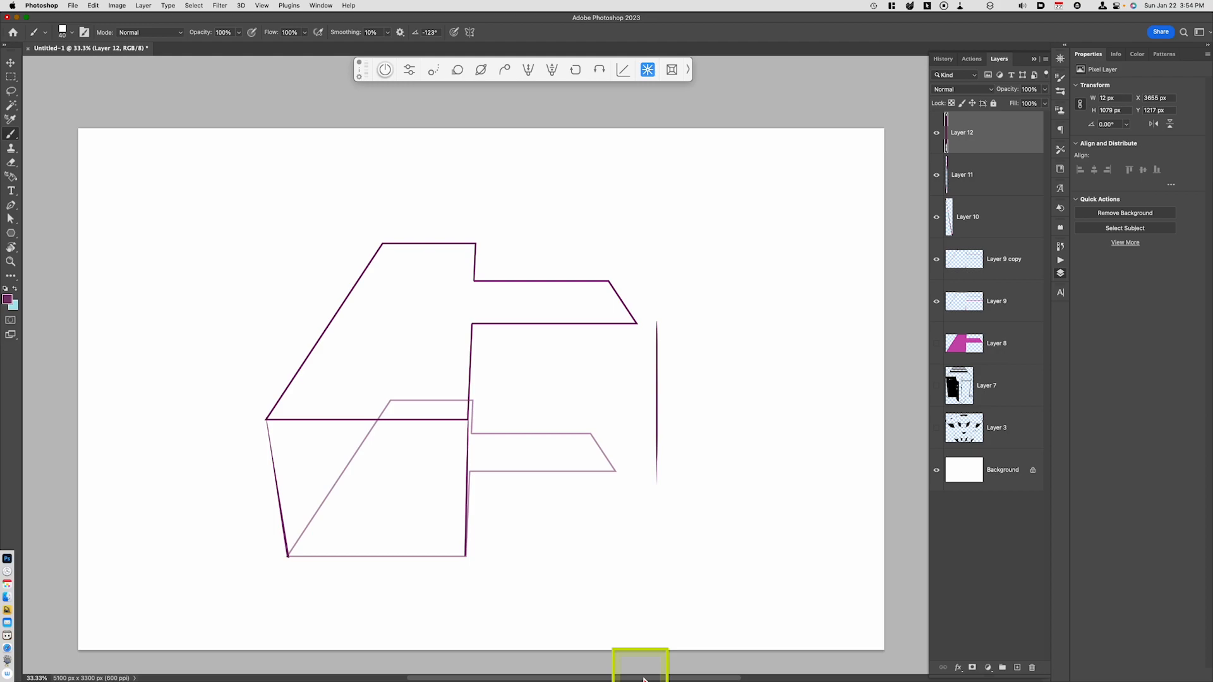
# Step: Move the right-hand edge onto the outer right corners and cut away its excess
pyautogui.press('v')
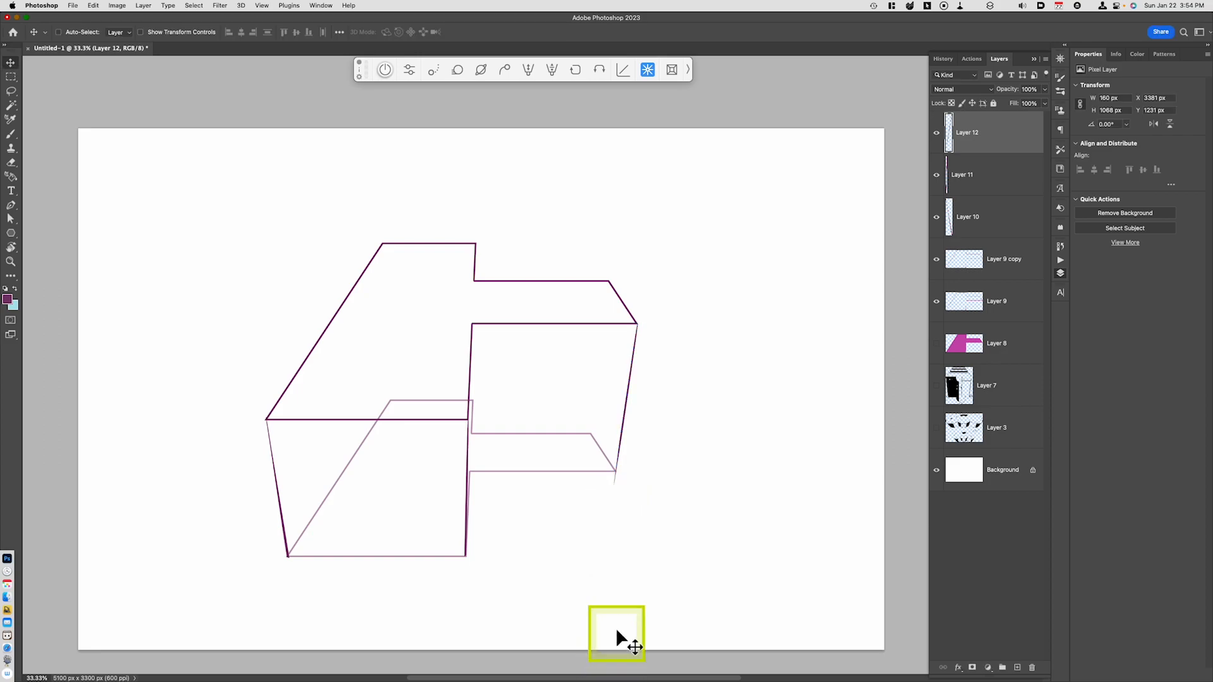
pyautogui.press('cmd+x')
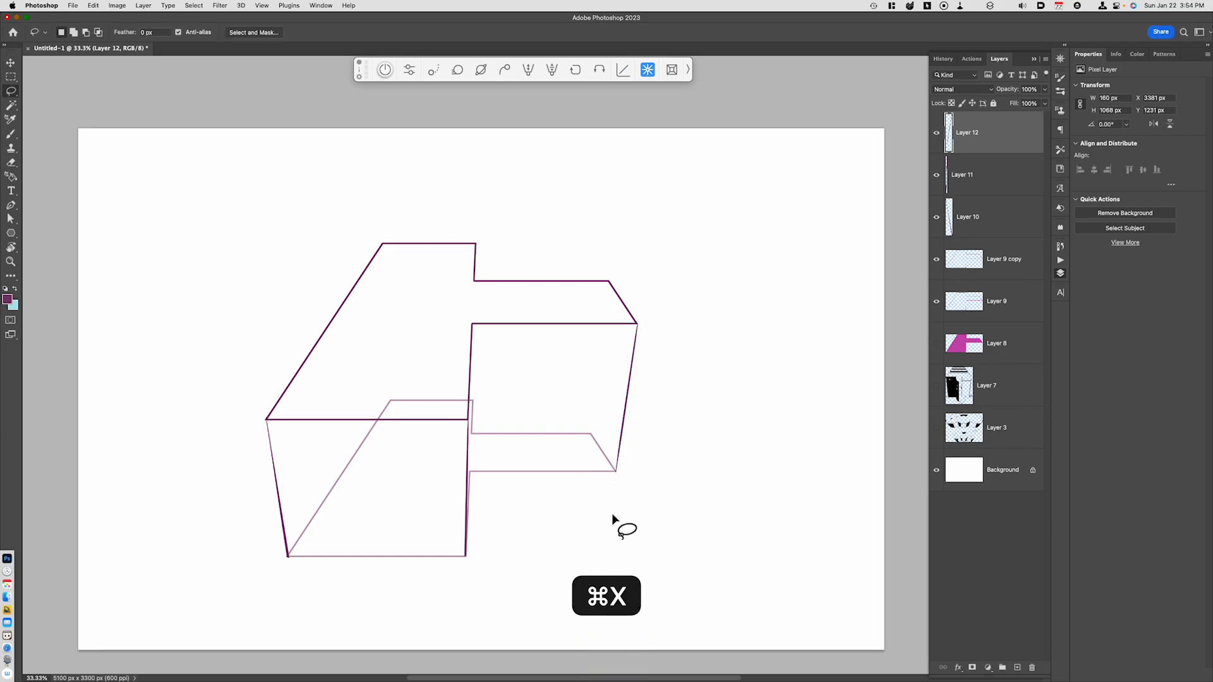
pyautogui.press('cmd+x')
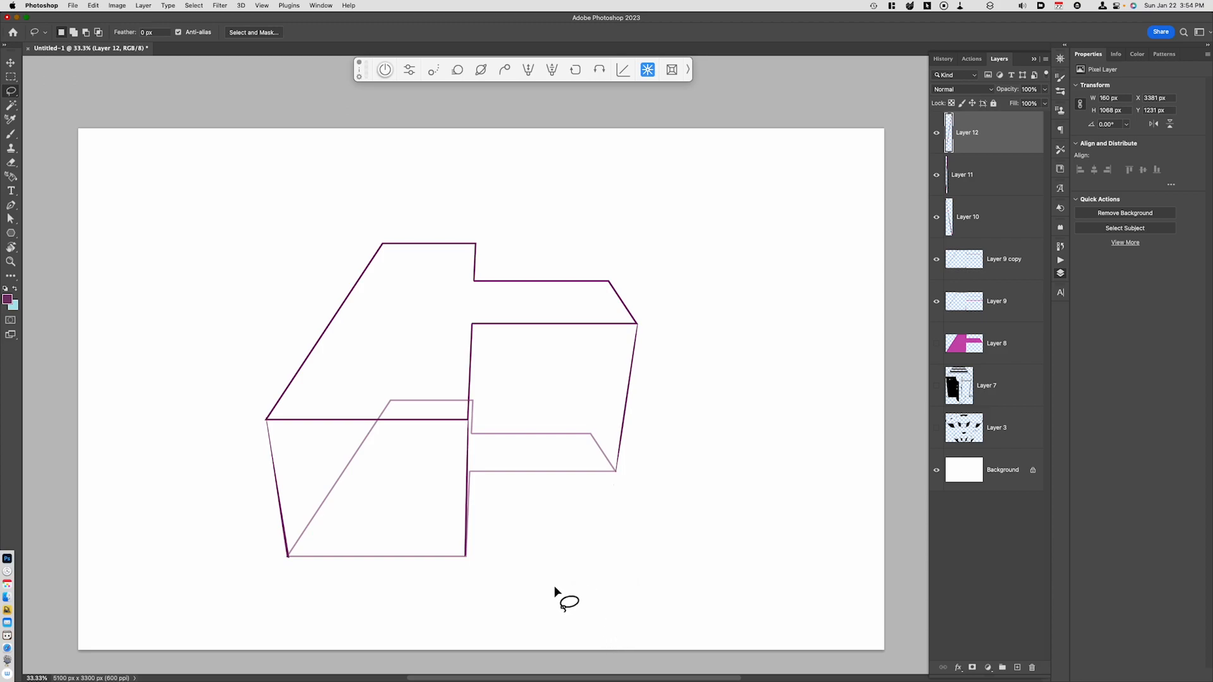
pyautogui.moveTo(477, 605)
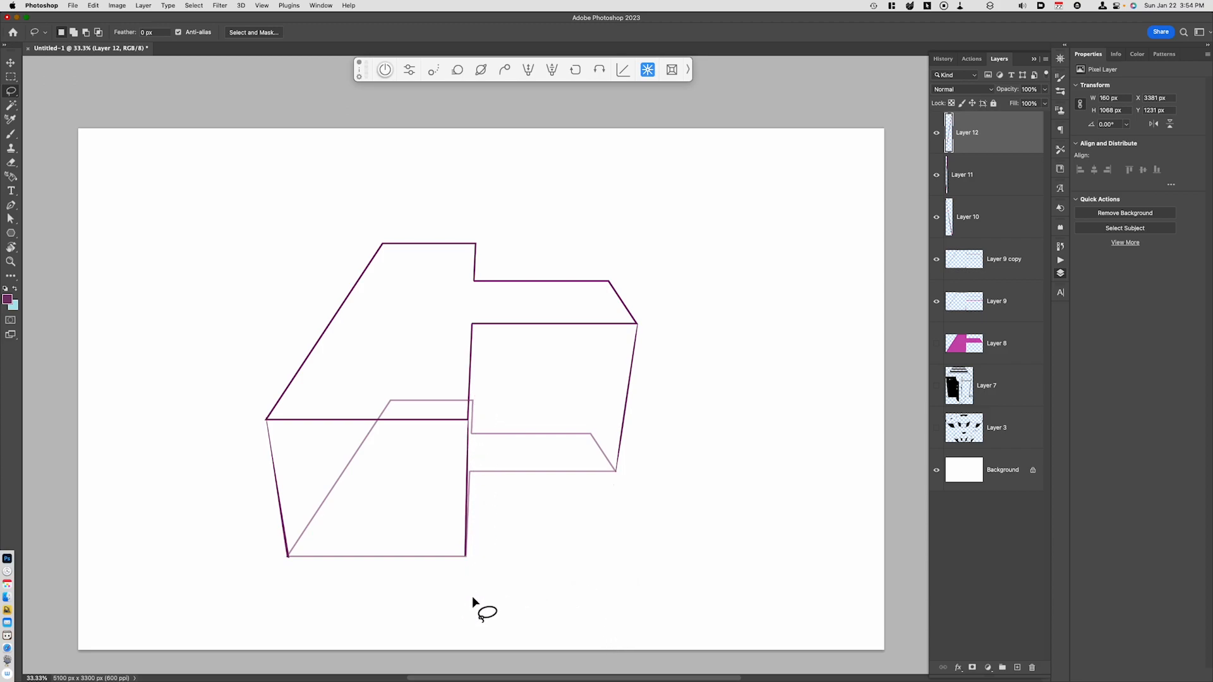
pyautogui.press('b')
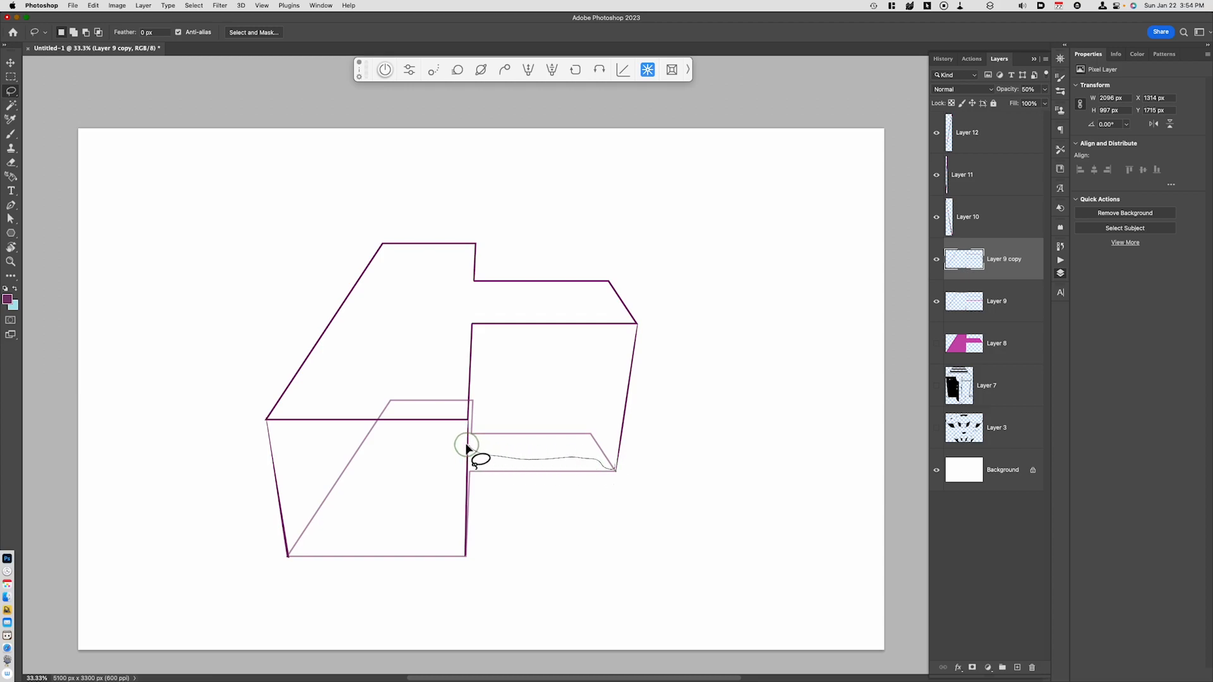
# Step: Cut away the hidden inner and diagonal back edges of the lower L outline
pyautogui.press('cmd')
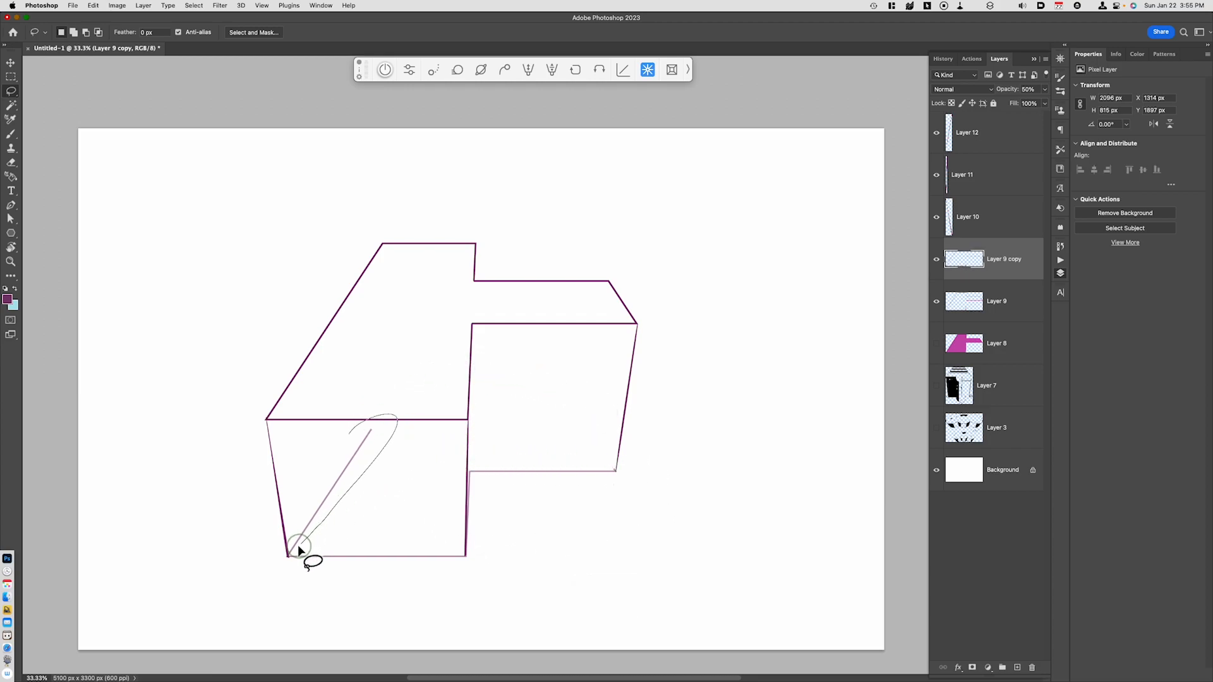
pyautogui.press('cmd+x')
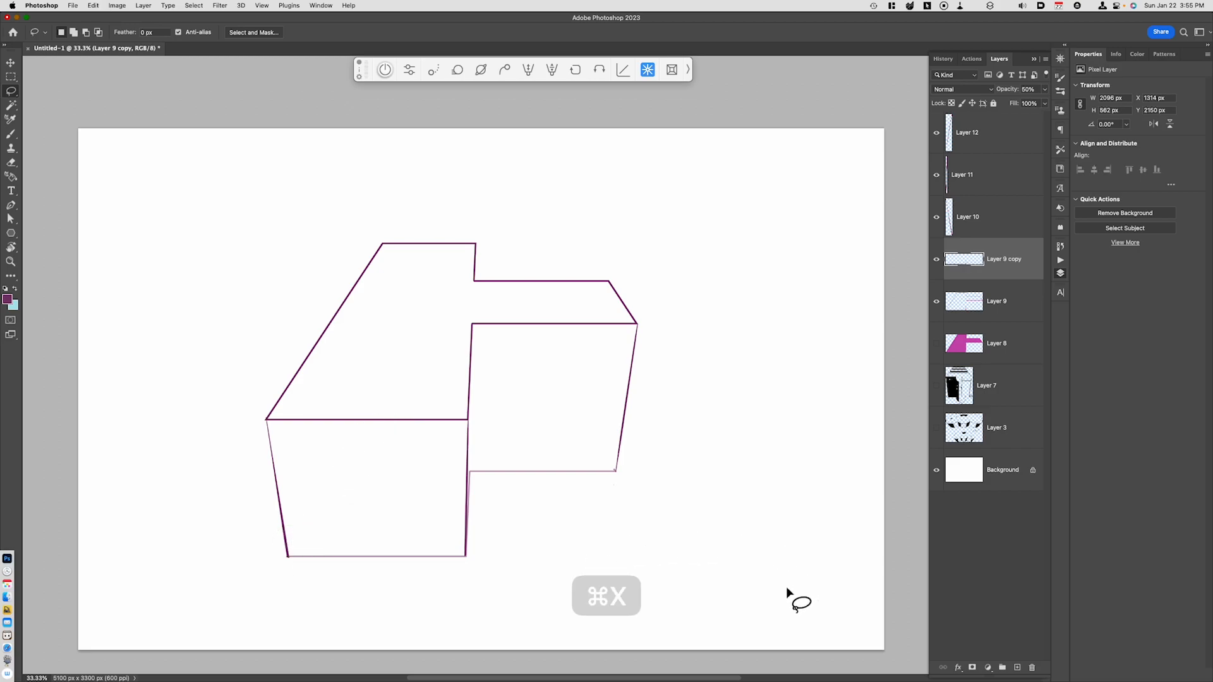
pyautogui.press('cmd+x')
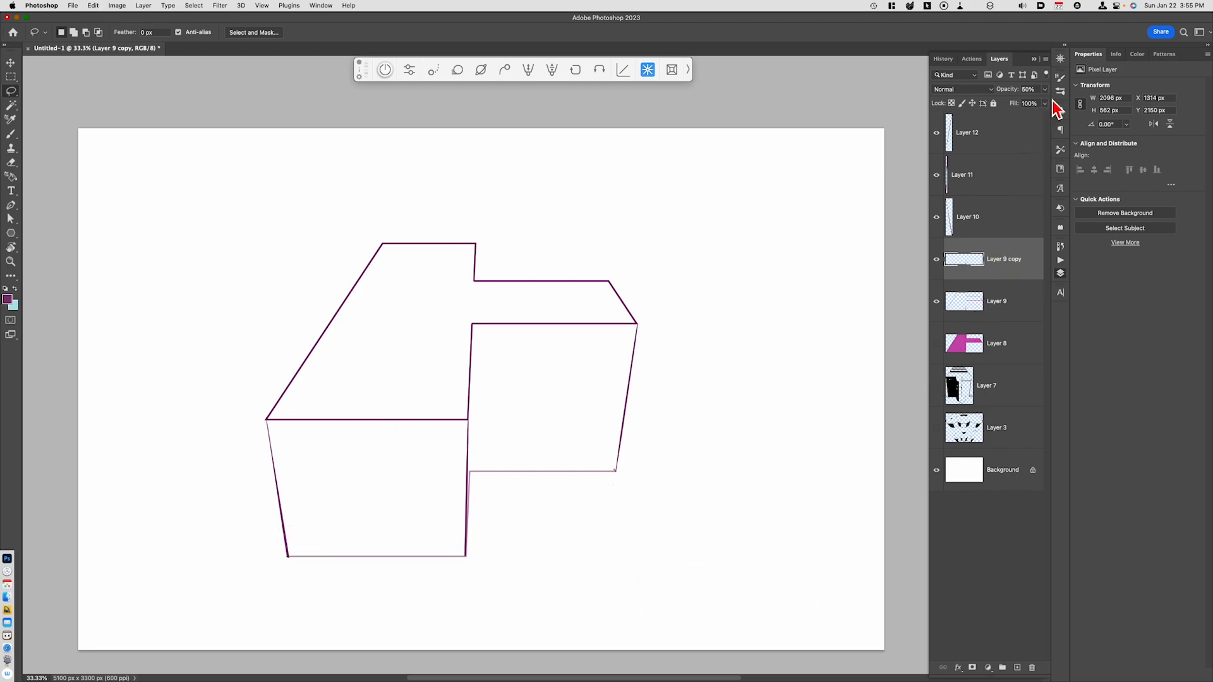
# Step: Merge both L outline layers into a single layer
pyautogui.click(1031, 88)
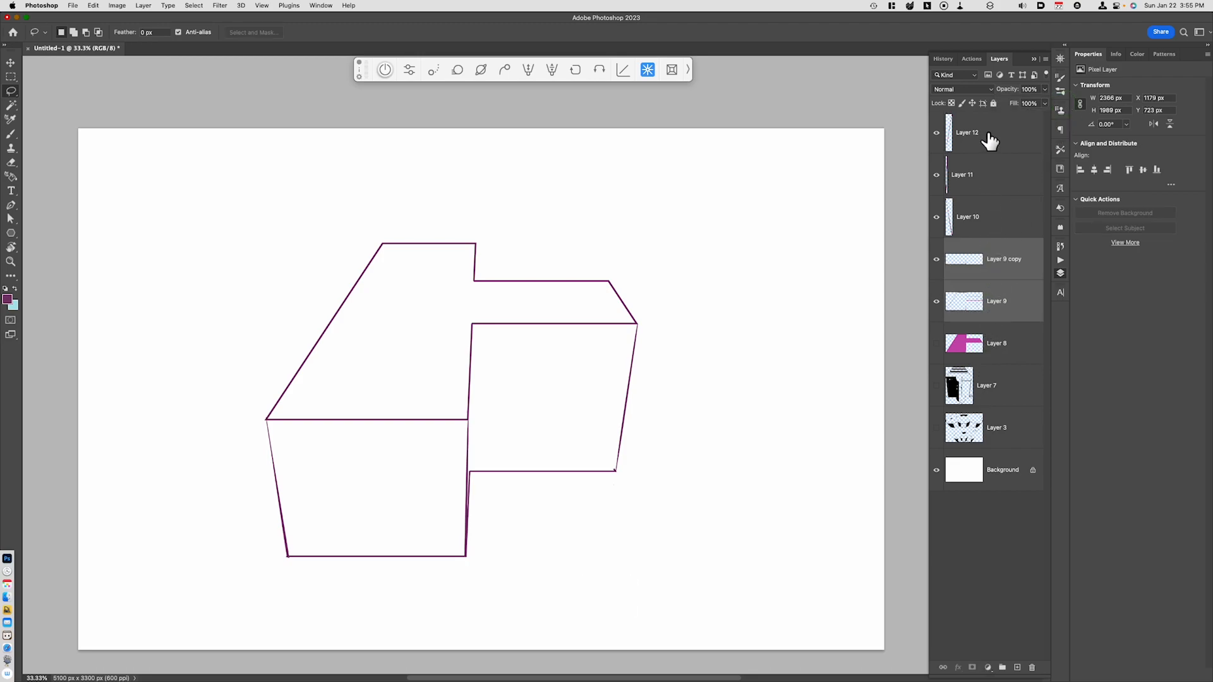
pyautogui.press('cmd+e')
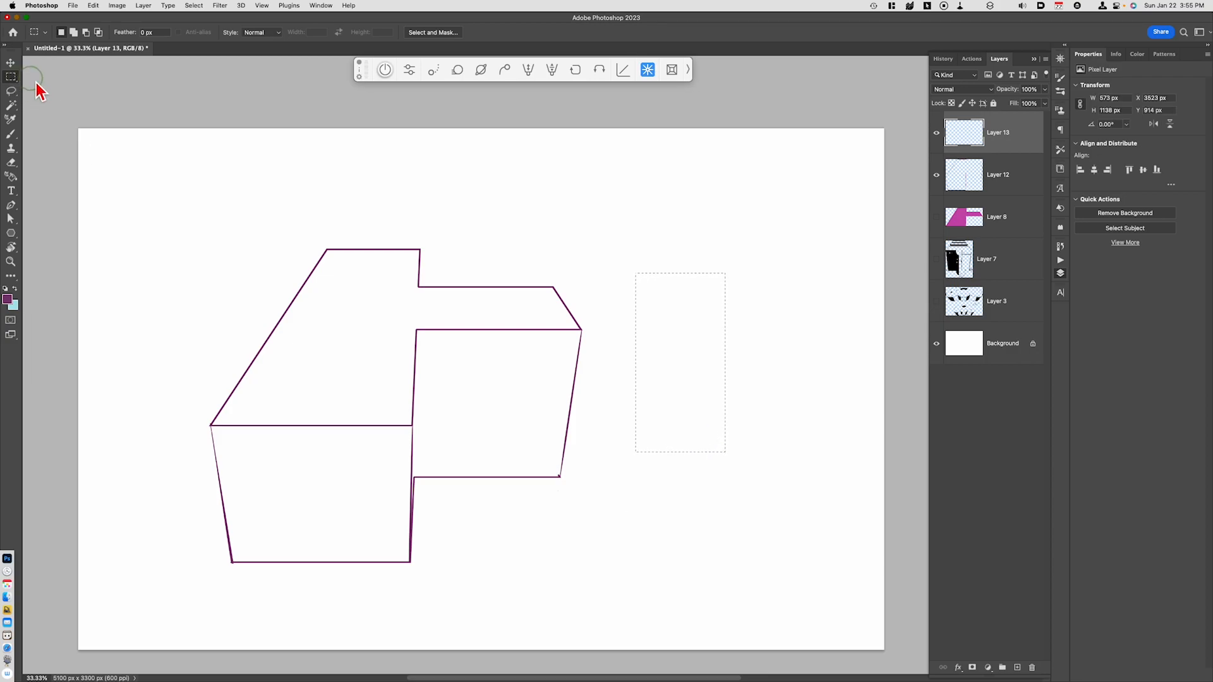
# Step: Subtract an oval notch from the purple rectangle and skew it into a trapezoid with Free Transform
pyautogui.click(12, 77)
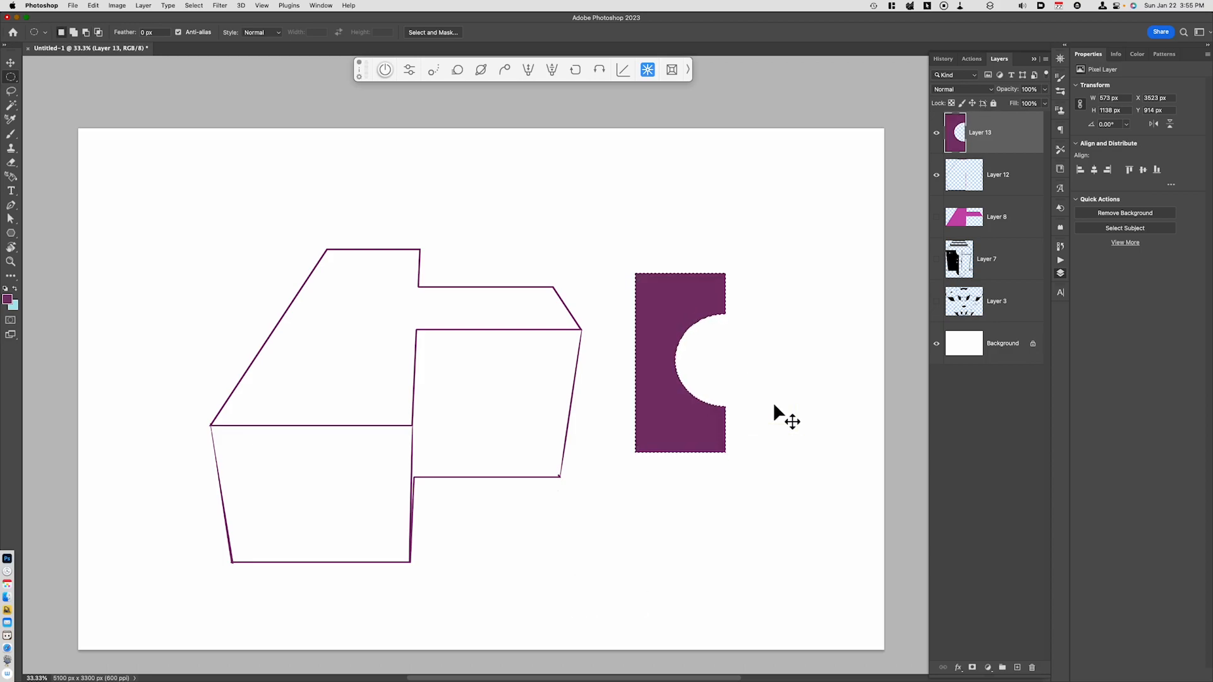
pyautogui.press('cmd+t')
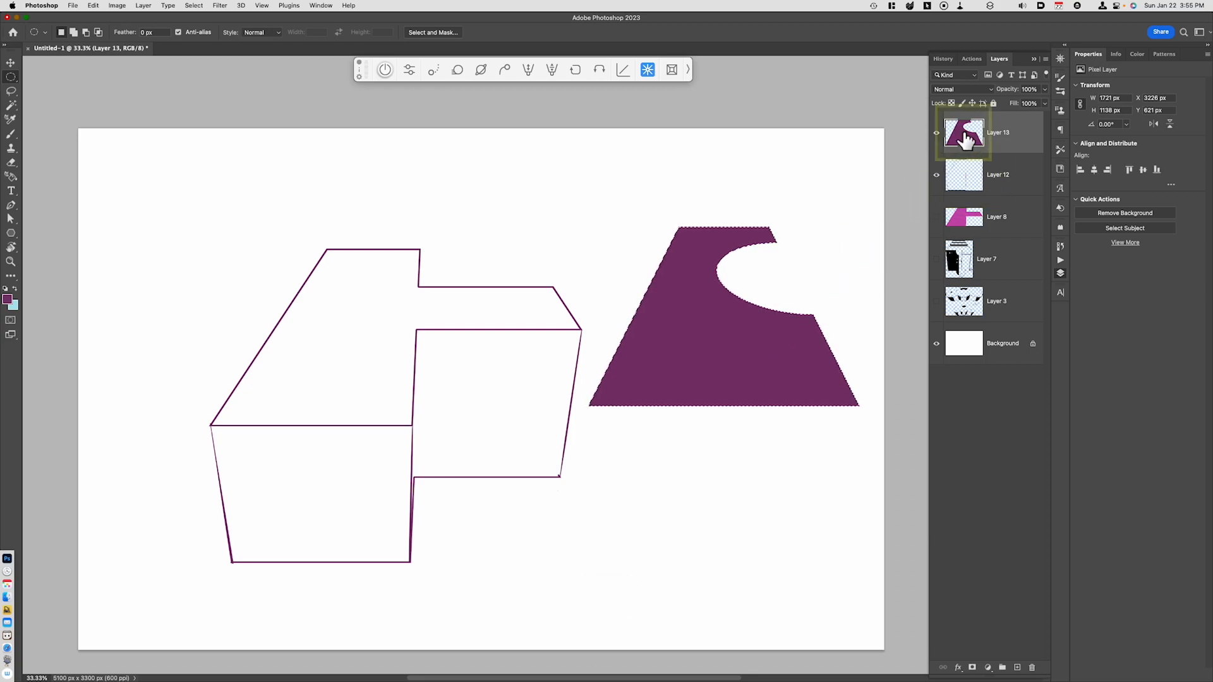
pyautogui.moveTo(964, 133)
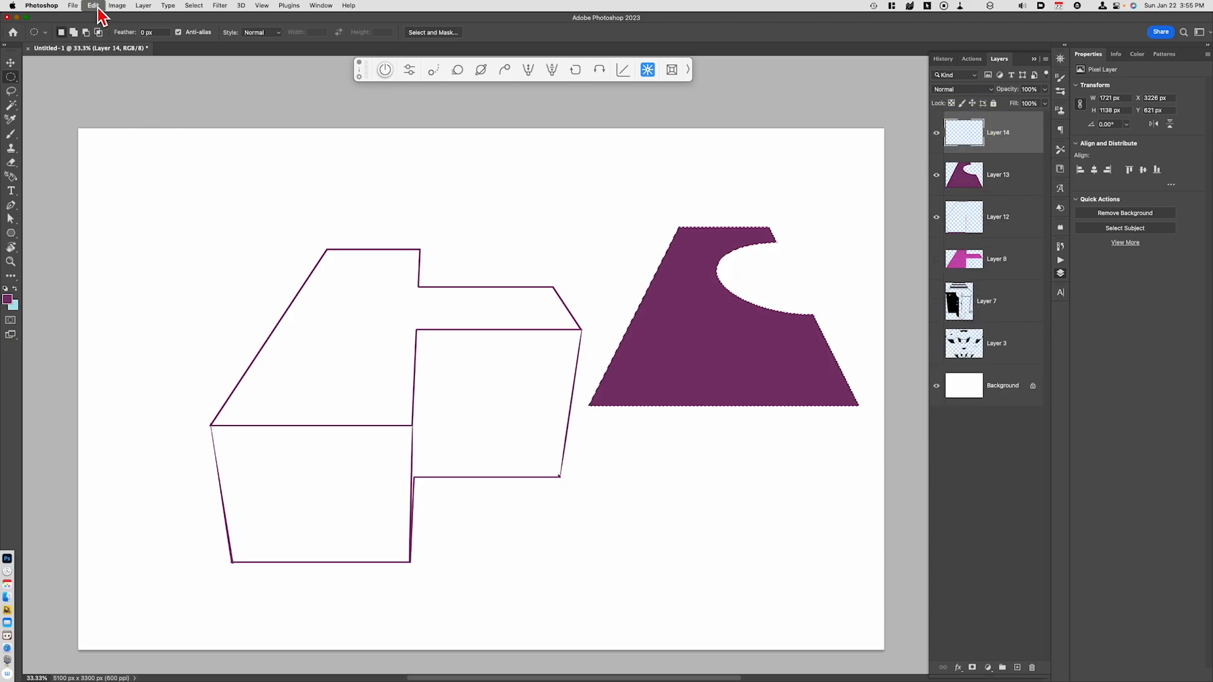
# Step: Stroke the trapezoid selection as a purple outline, then transform a duplicate to sit smaller below
pyautogui.click(92, 5)
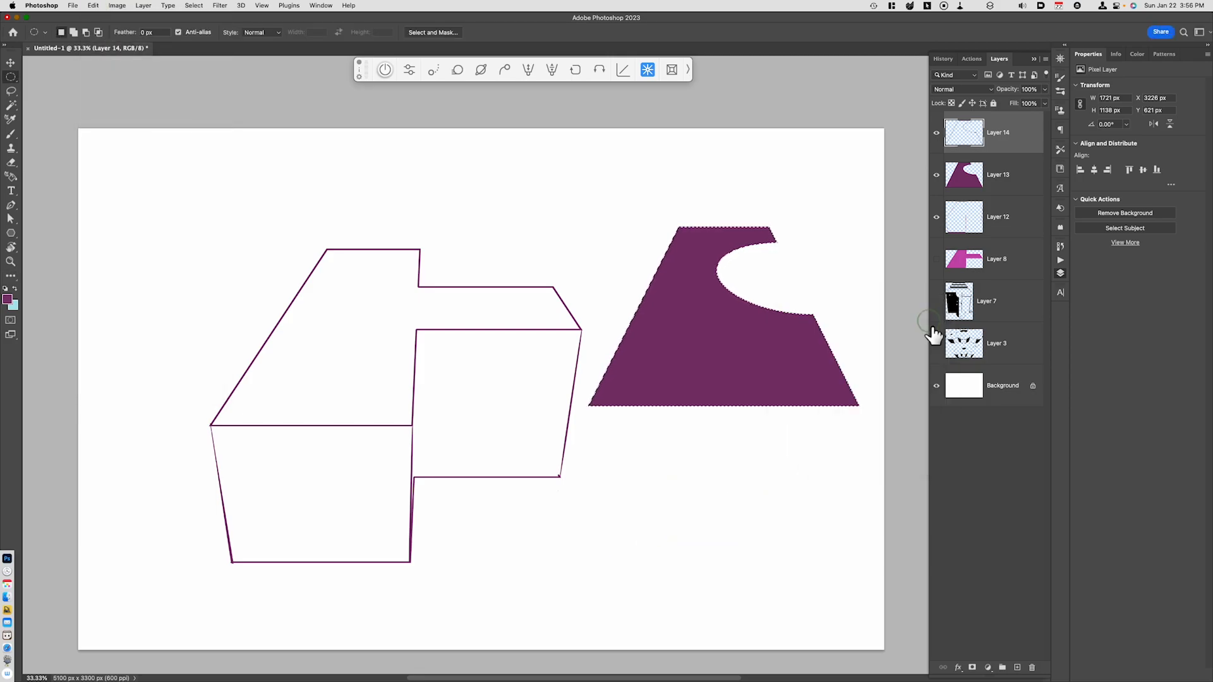
pyautogui.press('cmd+d')
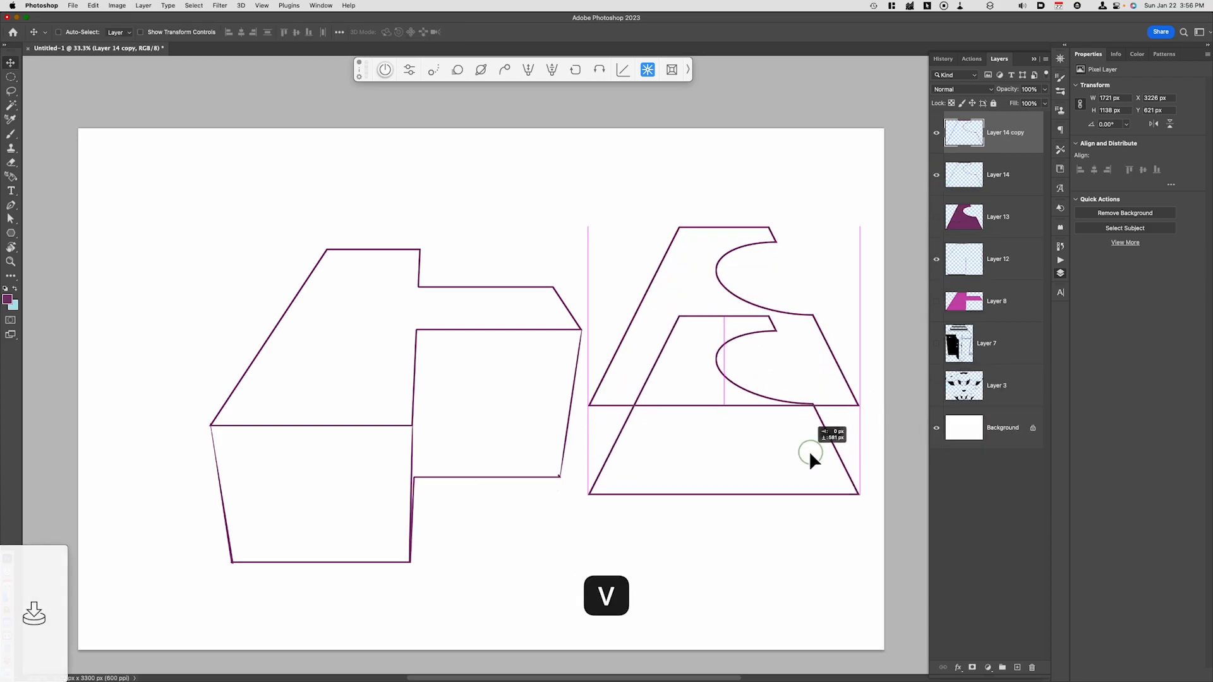
pyautogui.press('cmd+t')
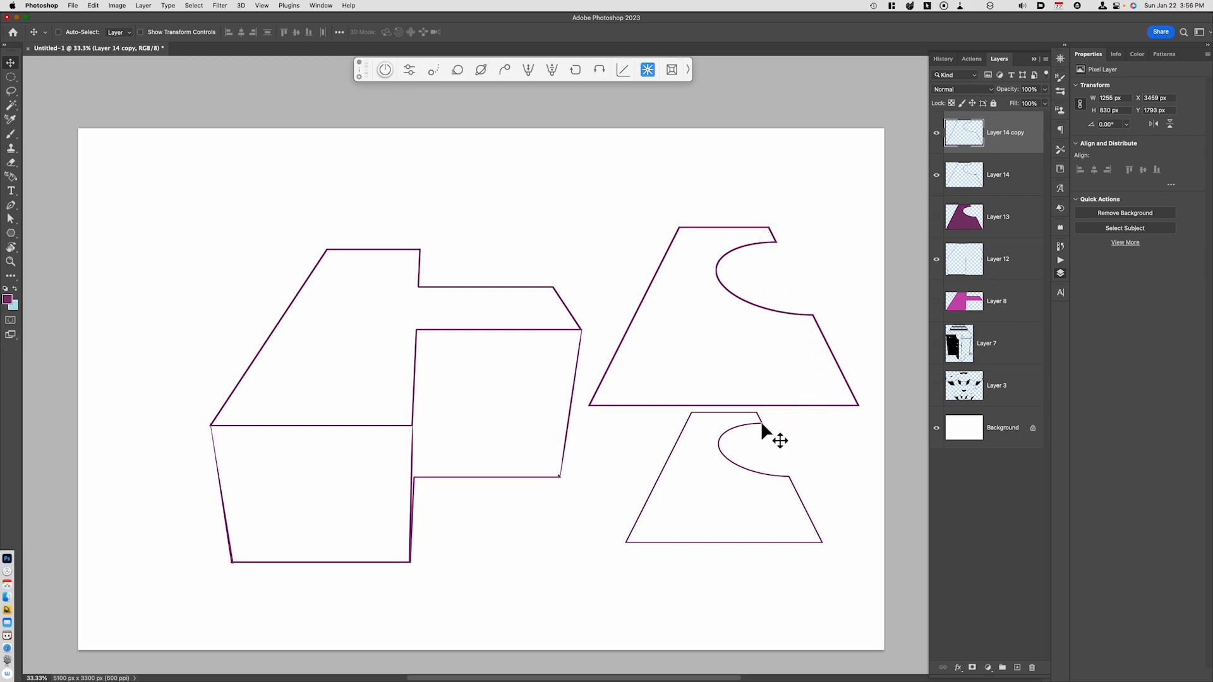
pyautogui.moveTo(758, 489)
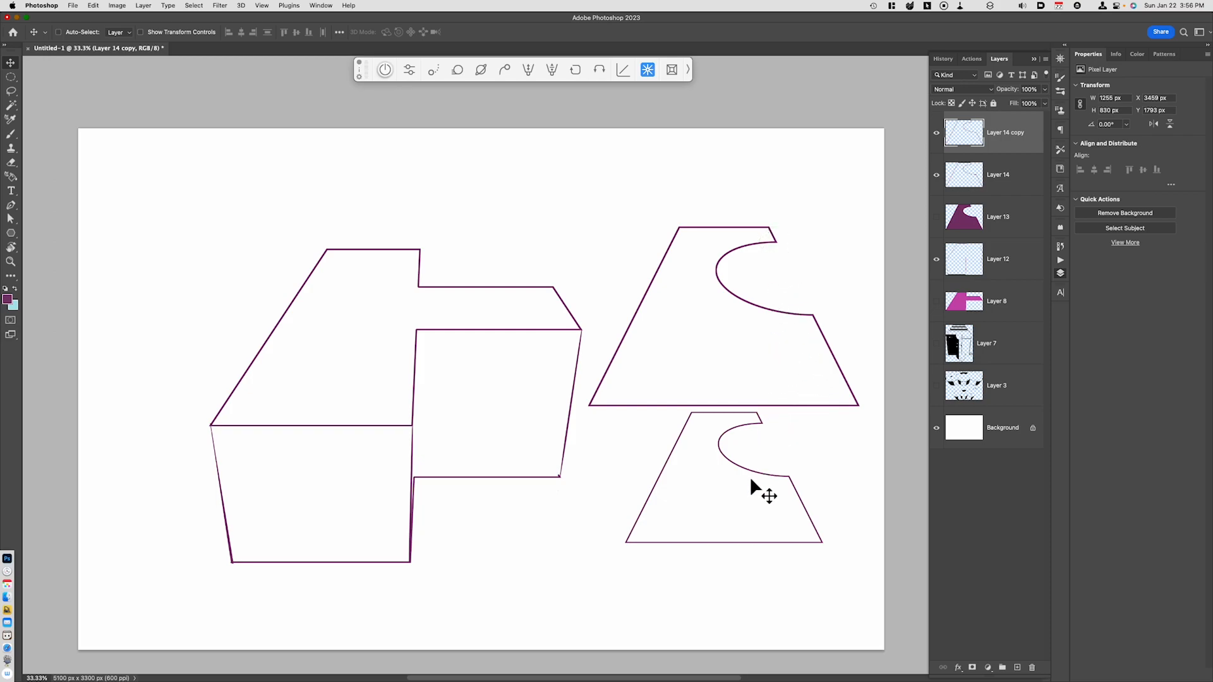